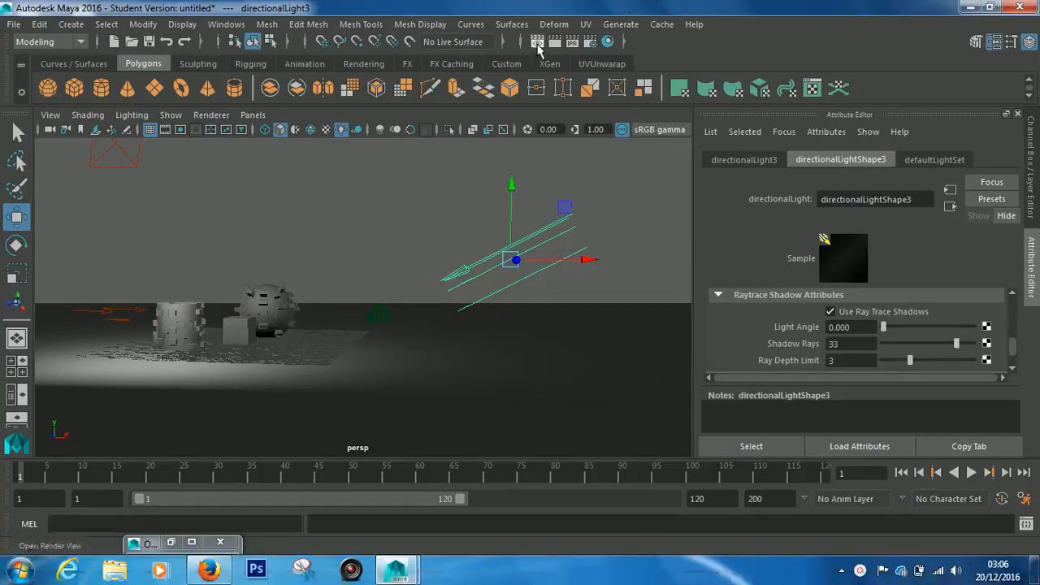
Render a preview of the current frame and go to the Common render settings.
left_click(538, 42)
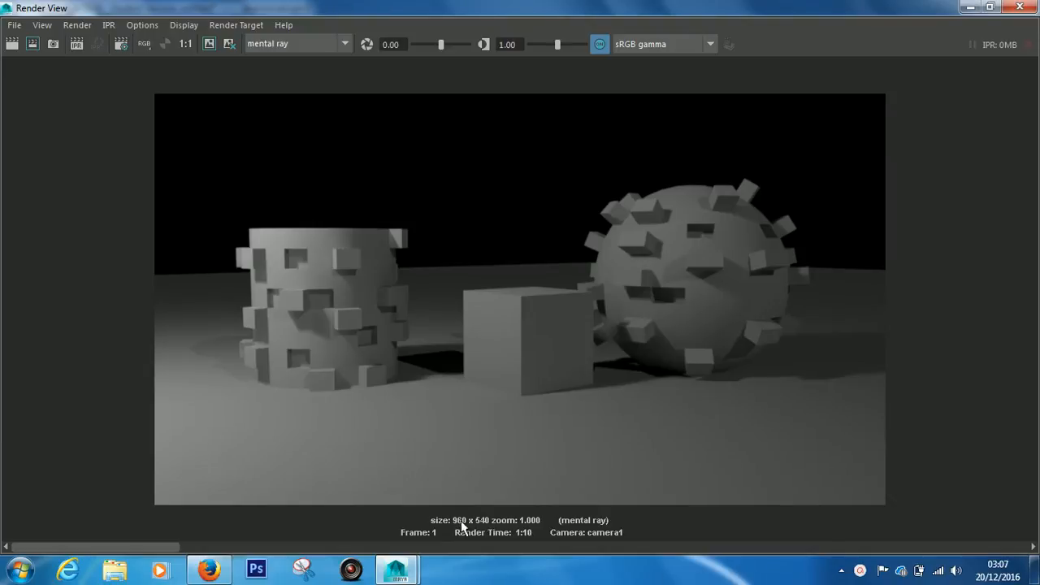
mouse_move(992, 10)
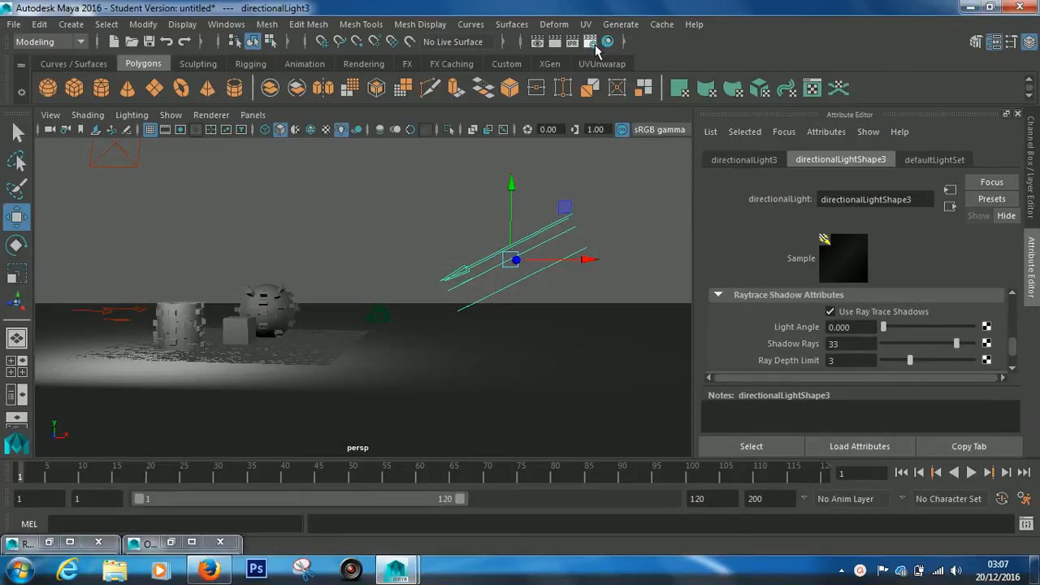
left_click(598, 42)
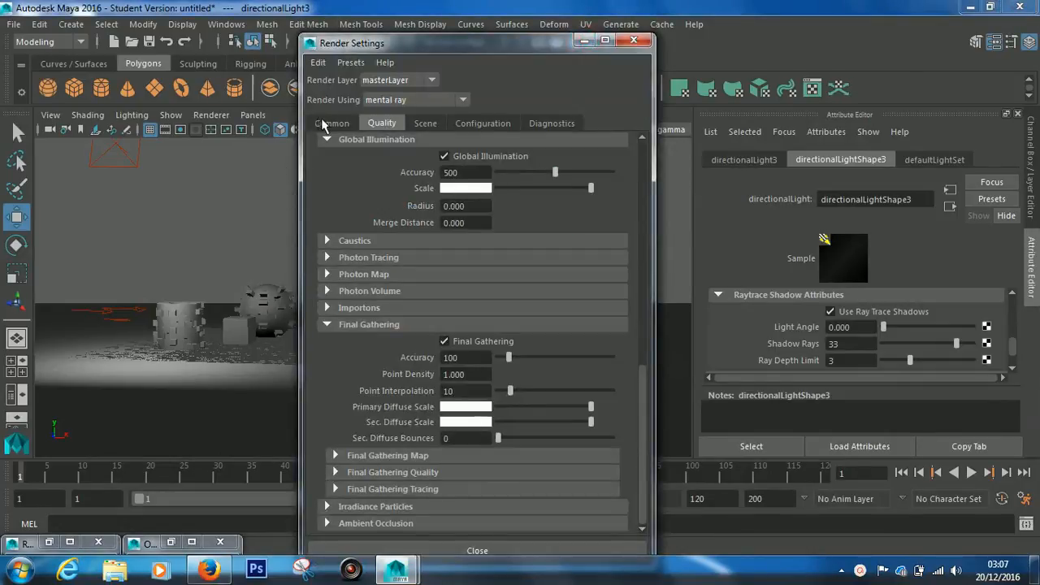
left_click(331, 123)
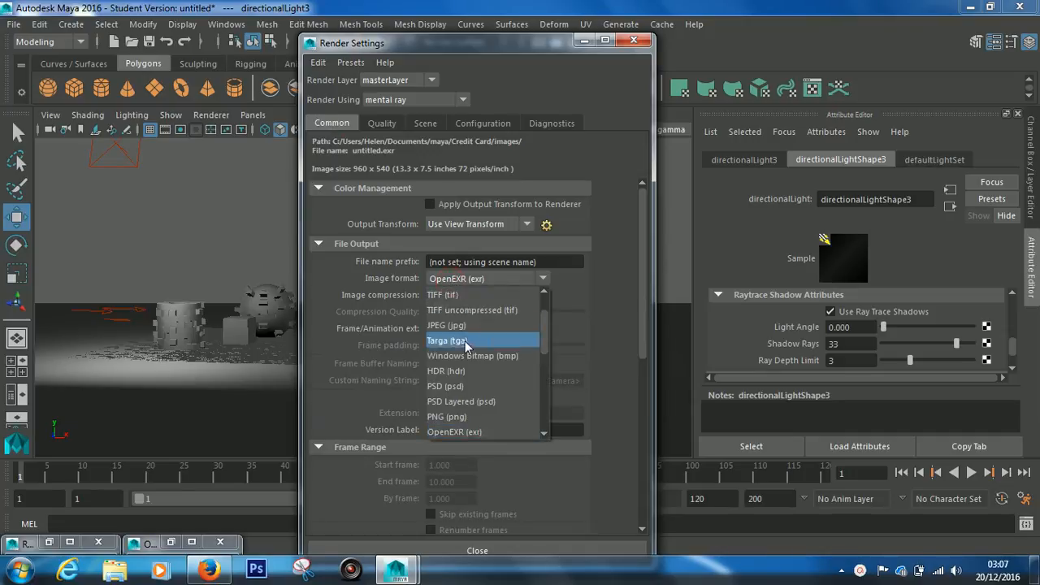
Set output to TIFF with name.ext single-frame naming and prefix final_render.
left_click(442, 295)
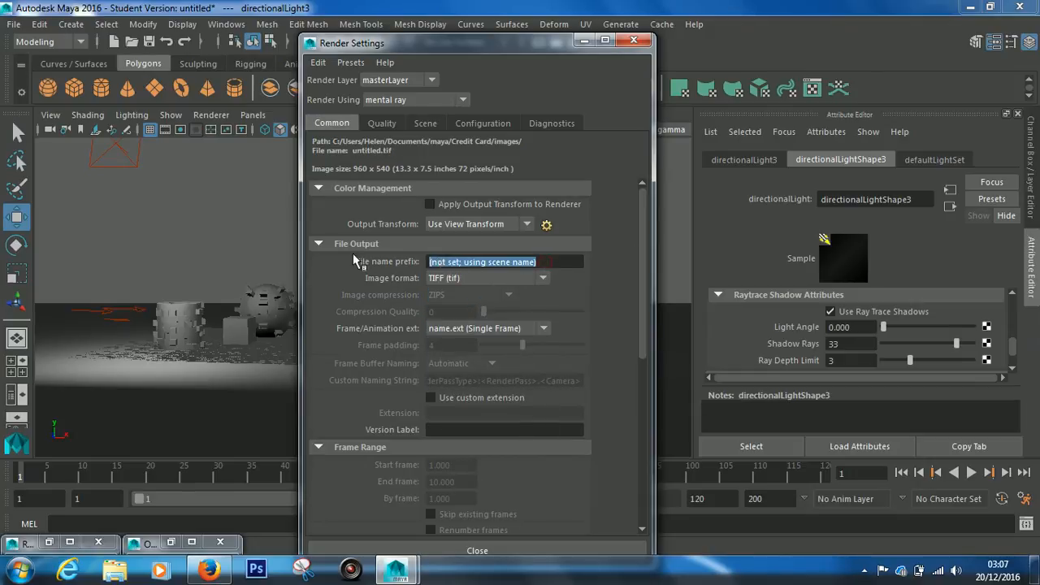
type("ertretre")
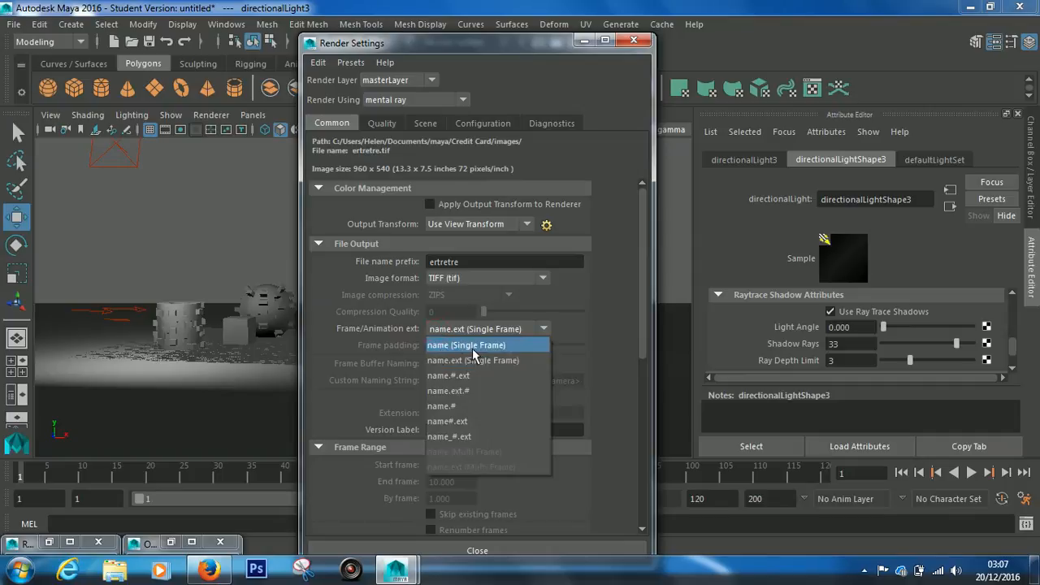
mouse_move(461, 435)
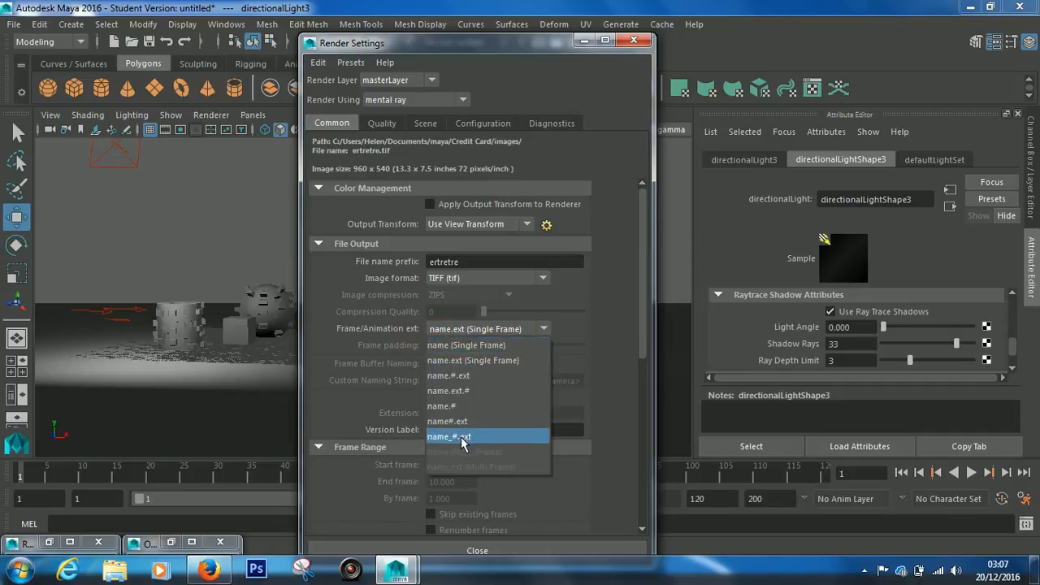
mouse_move(494, 372)
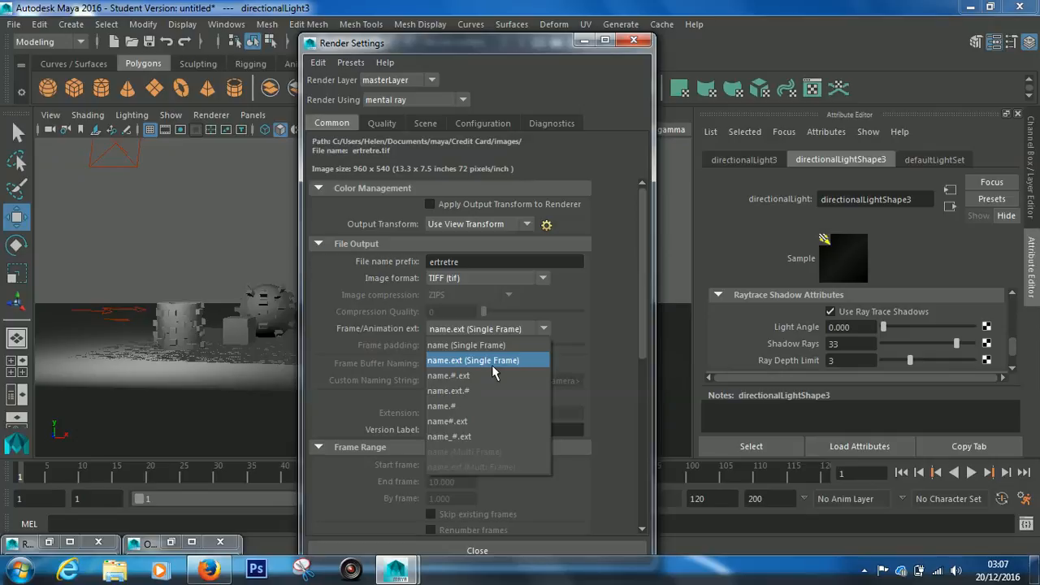
left_click(474, 361)
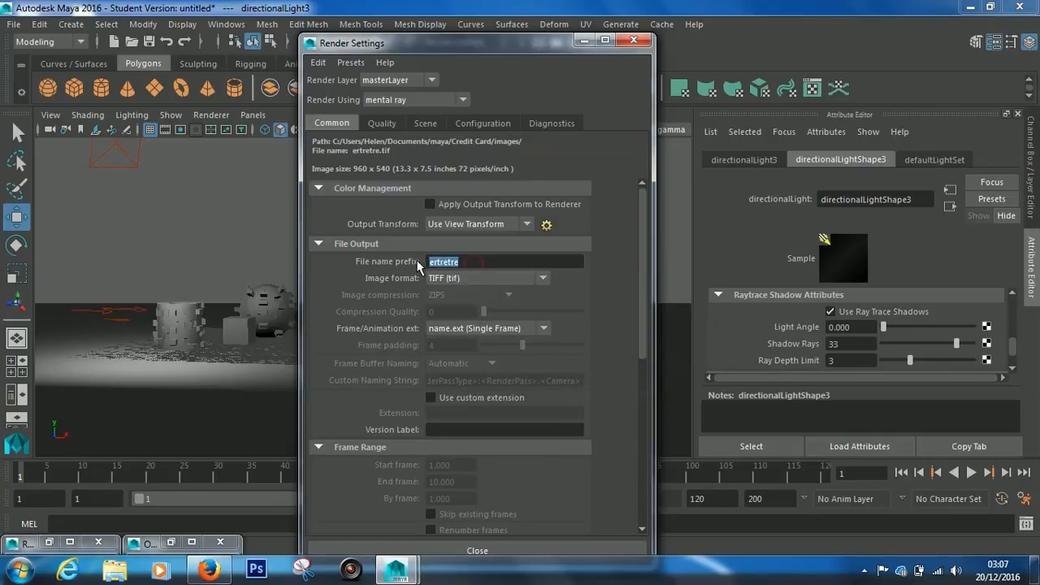
type("final_render")
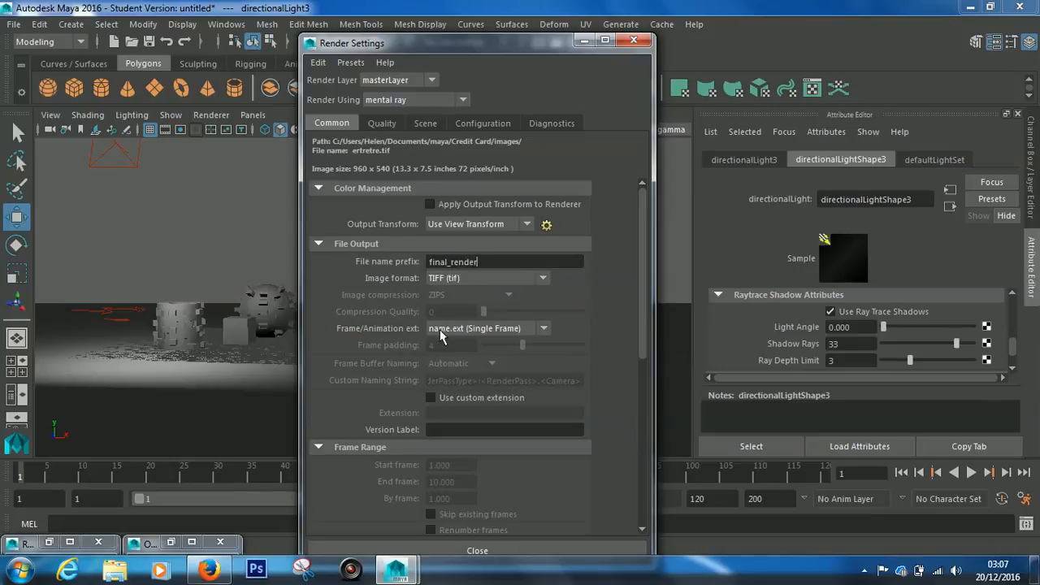
mouse_move(484, 348)
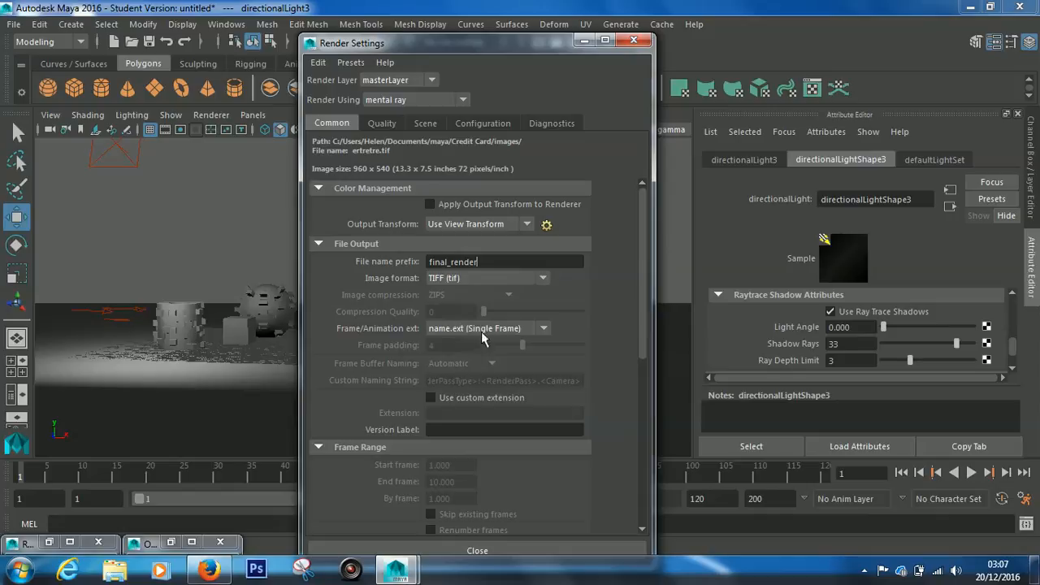
Set the renderable camera to camera1.
scroll("down", 3)
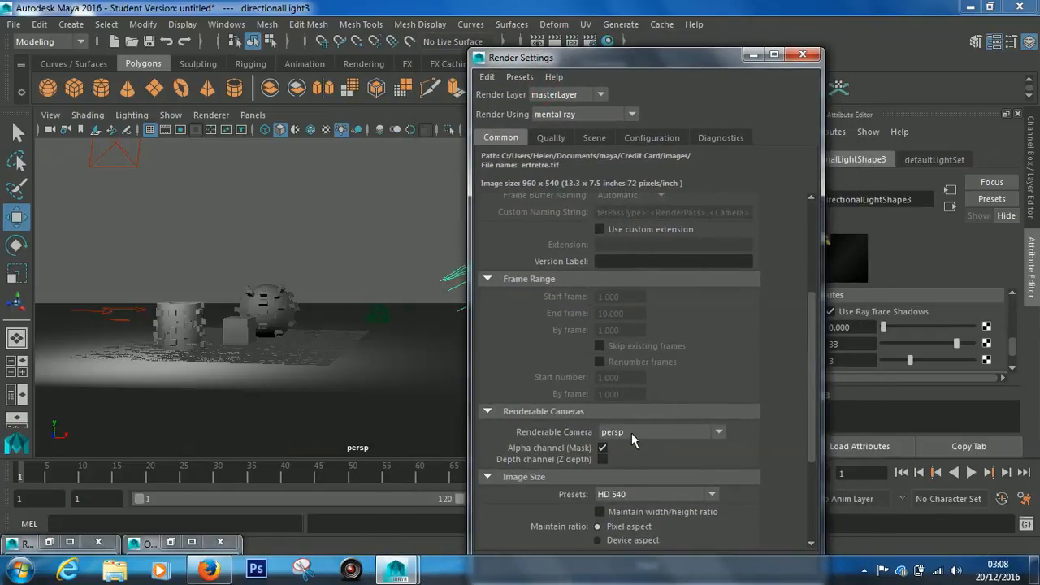
left_click(718, 432)
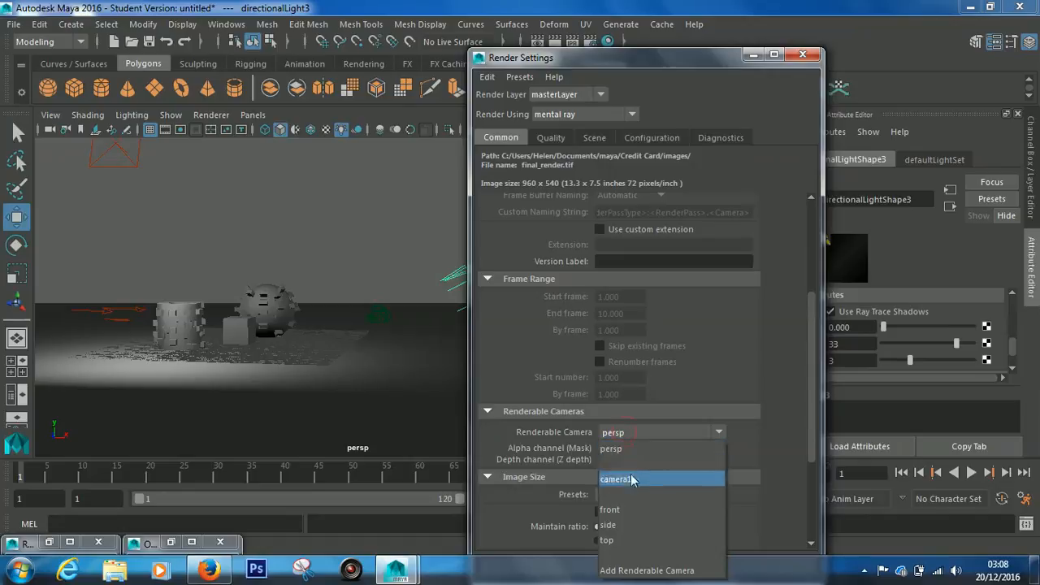
left_click(621, 477)
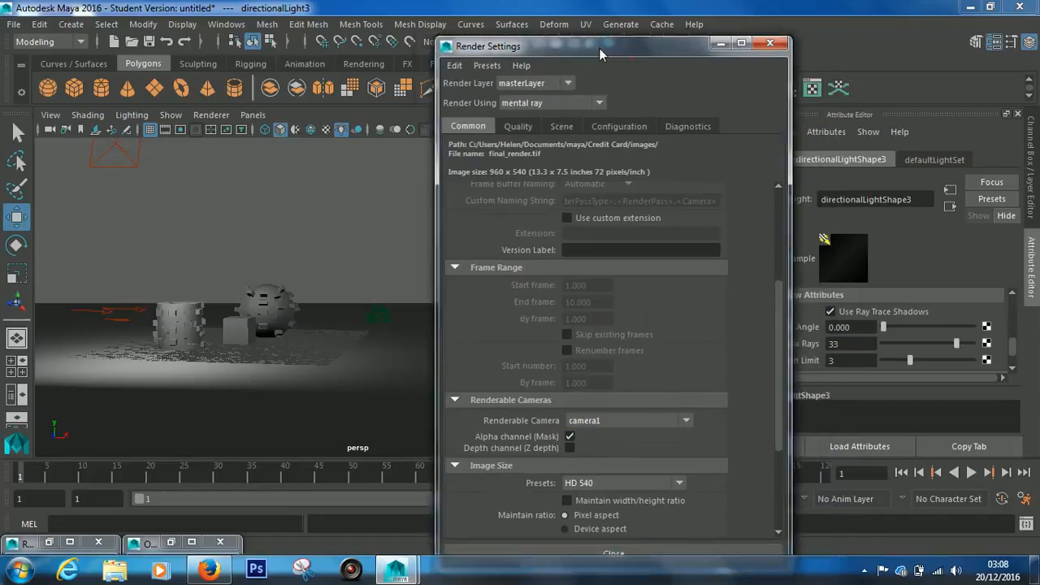
Set the image size preset to HD 1080 (1920 by 1080).
left_click_drag(601, 46, 549, 13)
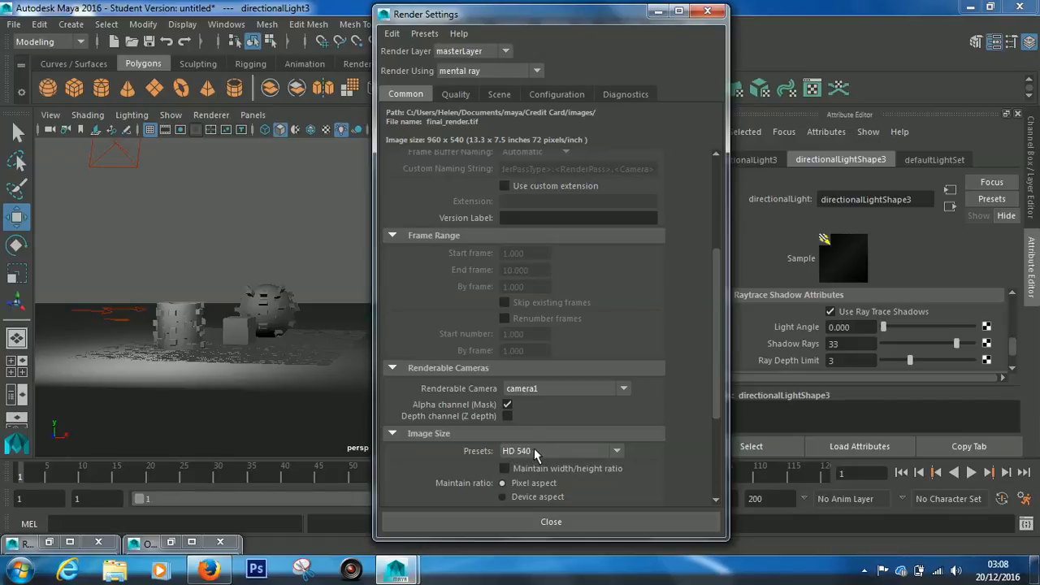
mouse_move(540, 457)
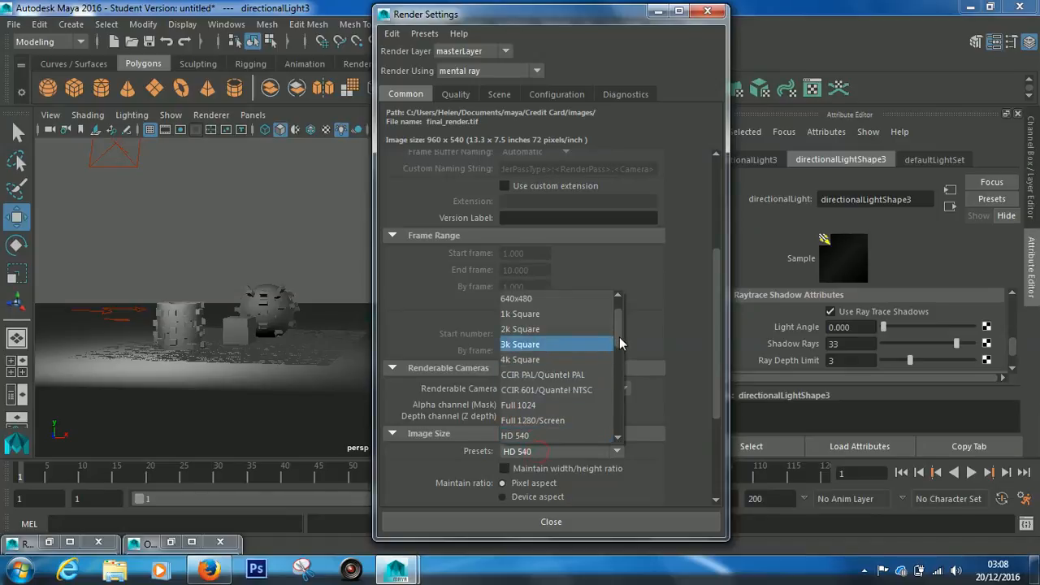
scroll("down", 3)
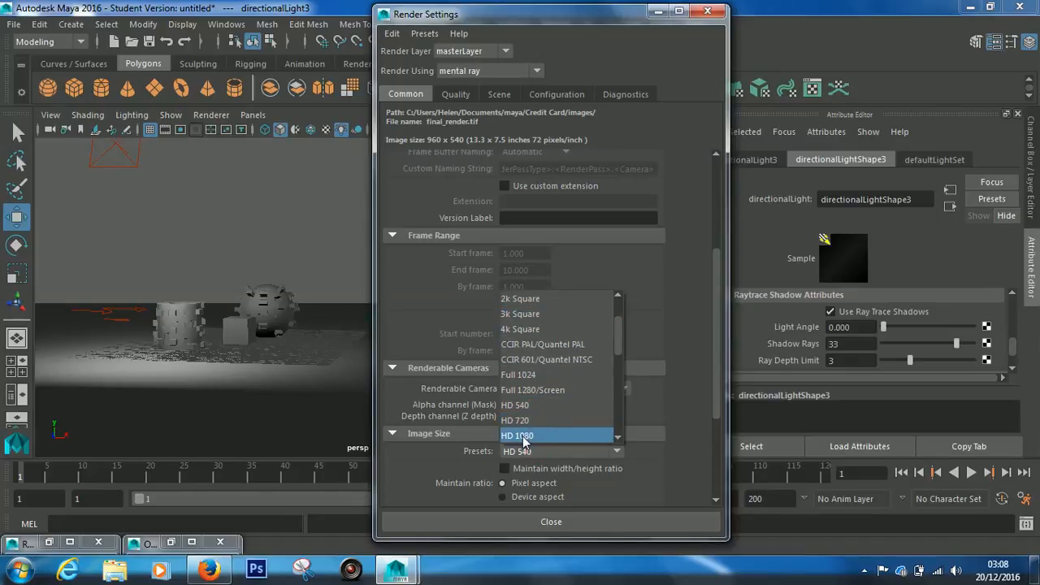
left_click(517, 436)
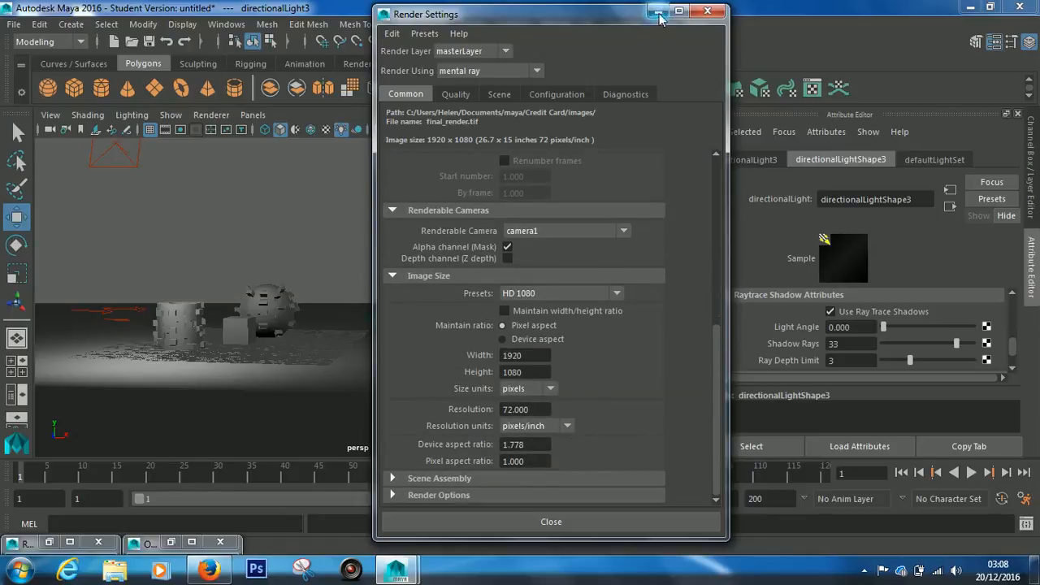
Close Render Settings and bring up the Render View with the mental ray render.
left_click(707, 18)
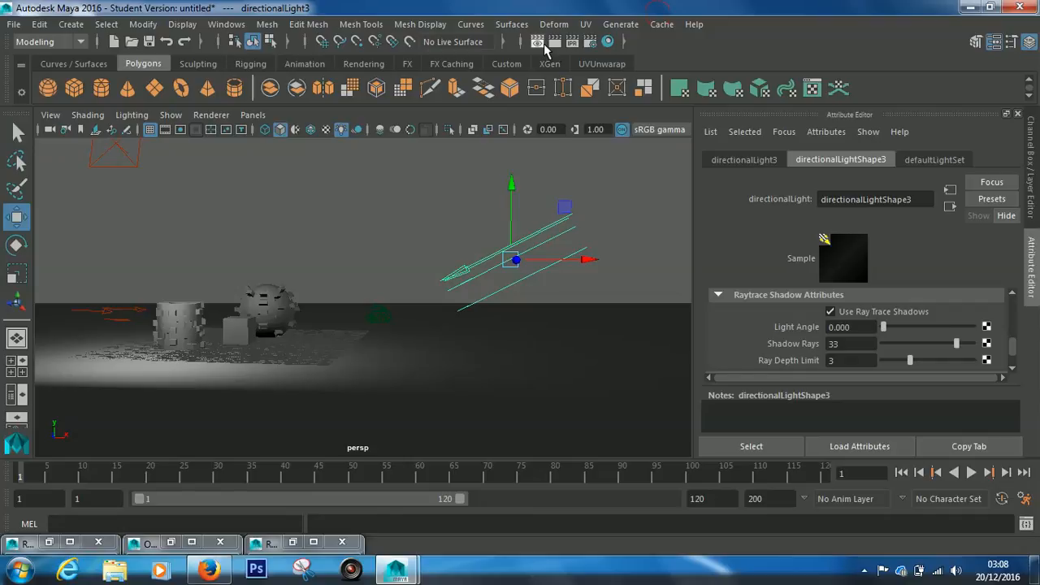
mouse_move(536, 42)
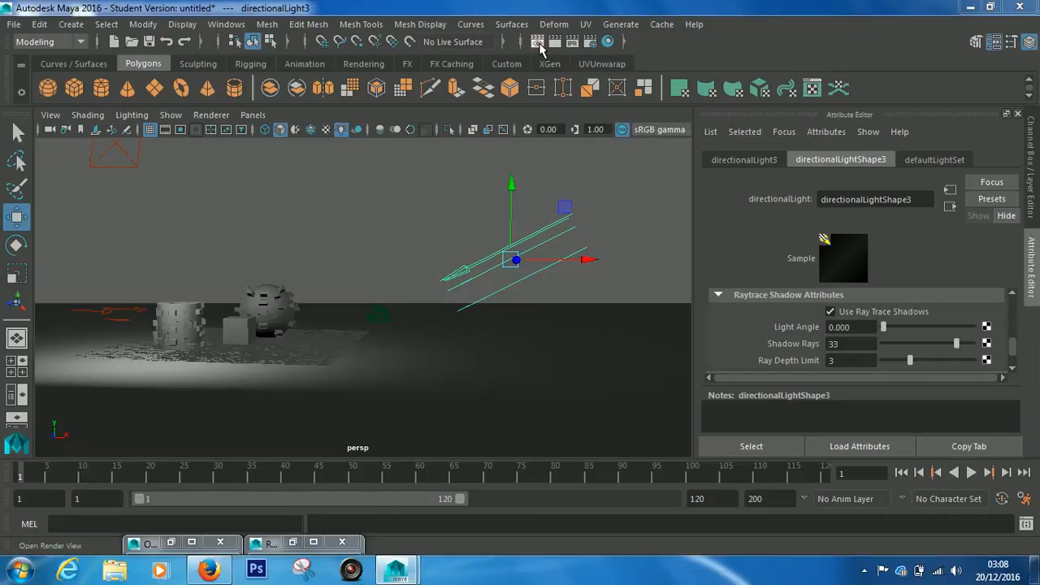
left_click(536, 41)
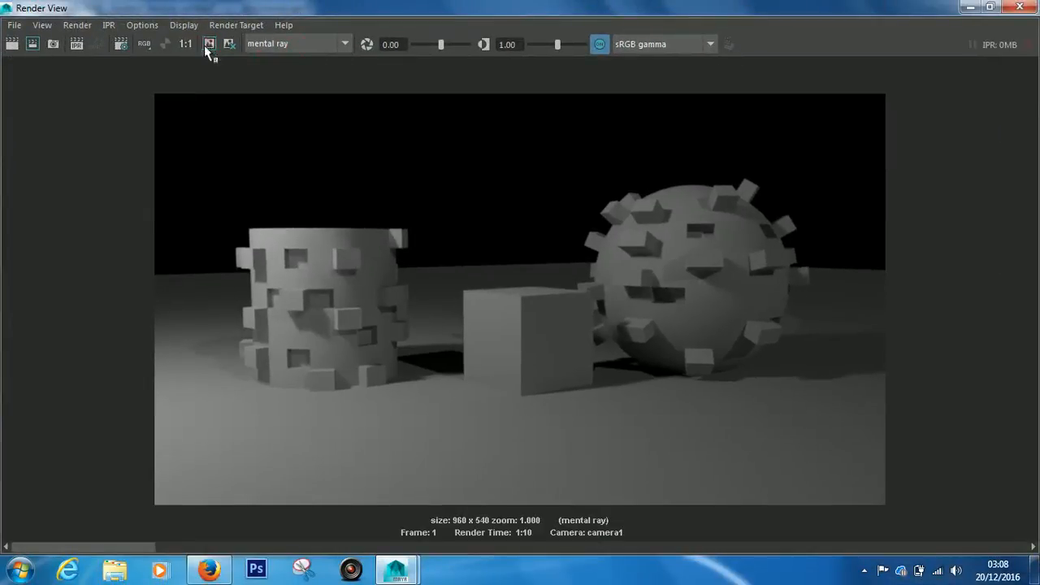
mouse_move(7, 45)
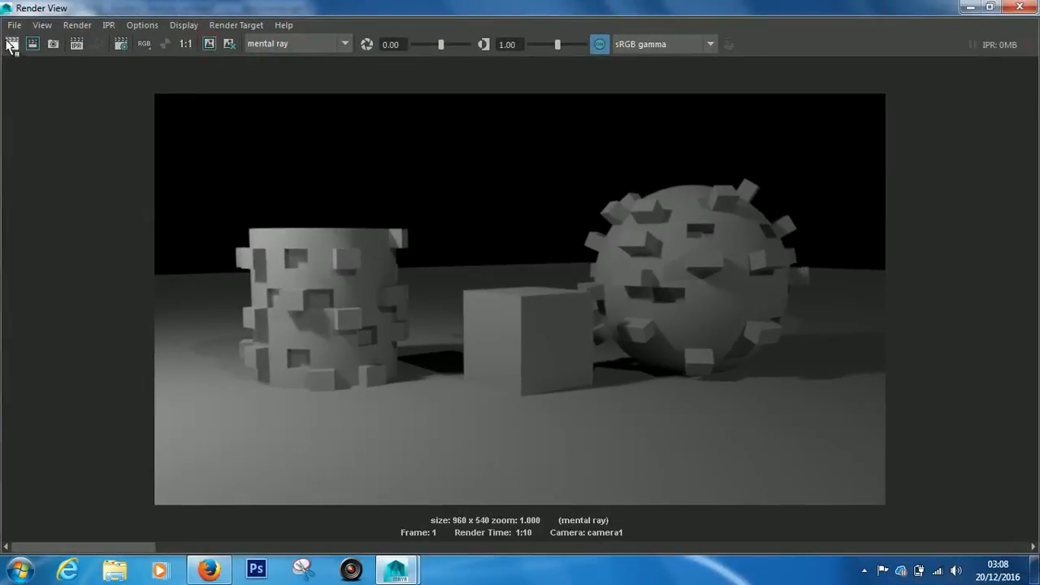
mouse_move(10, 47)
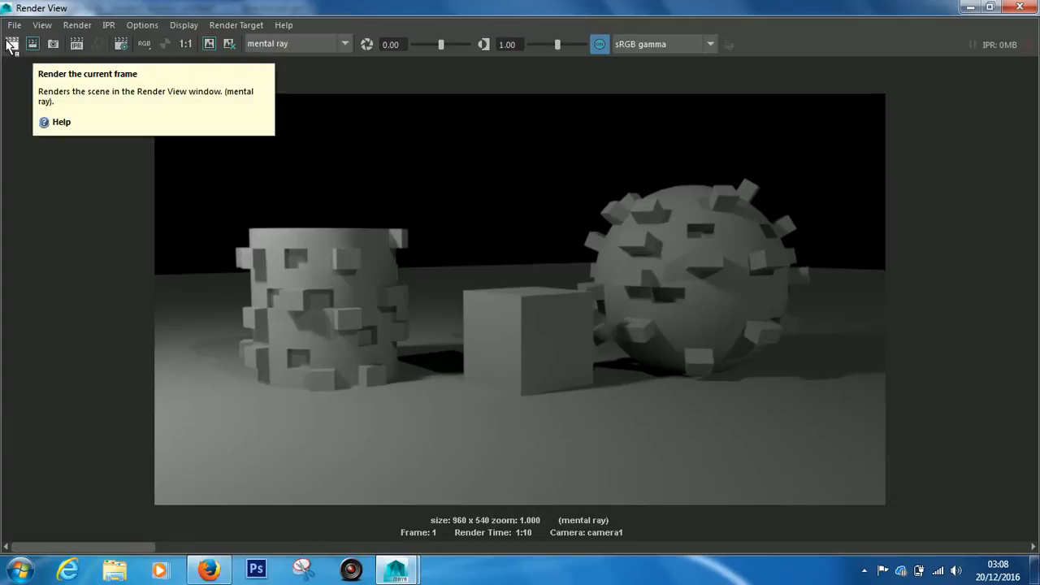
Re-render the current frame with mental ray at 1920 by 1080.
left_click(10, 44)
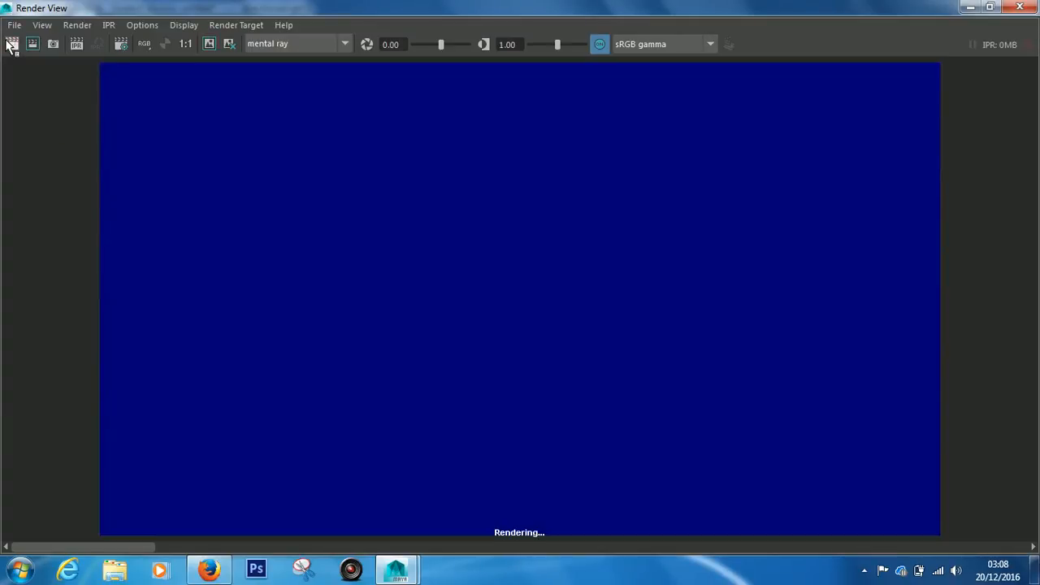
mouse_move(881, 572)
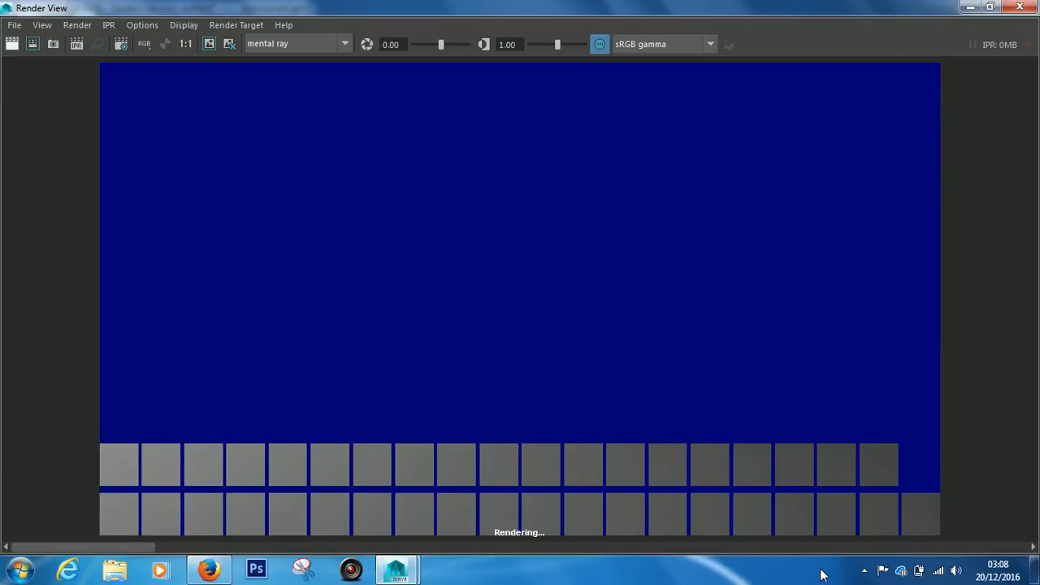
left_click(861, 568)
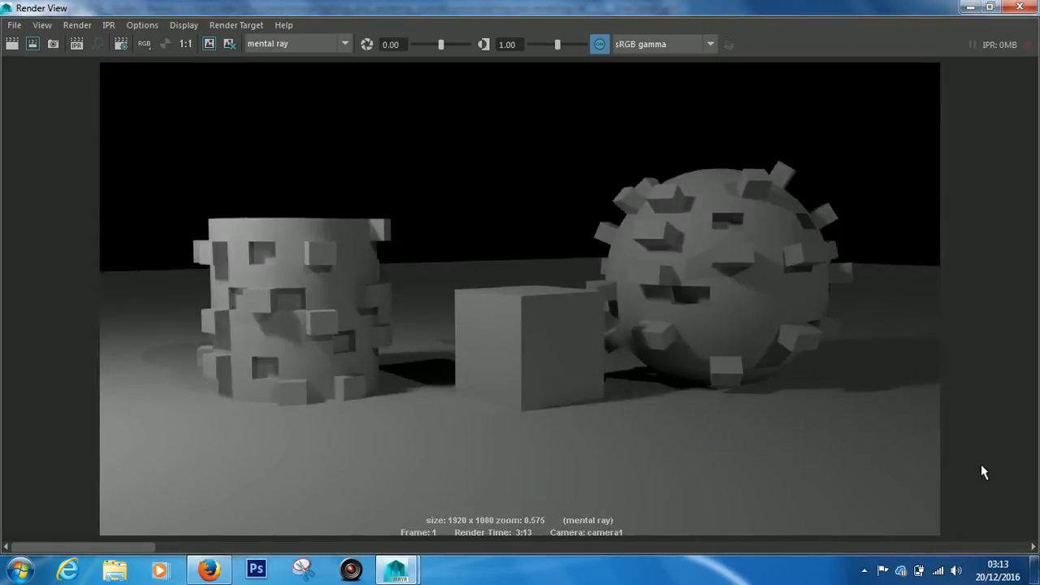
mouse_move(584, 533)
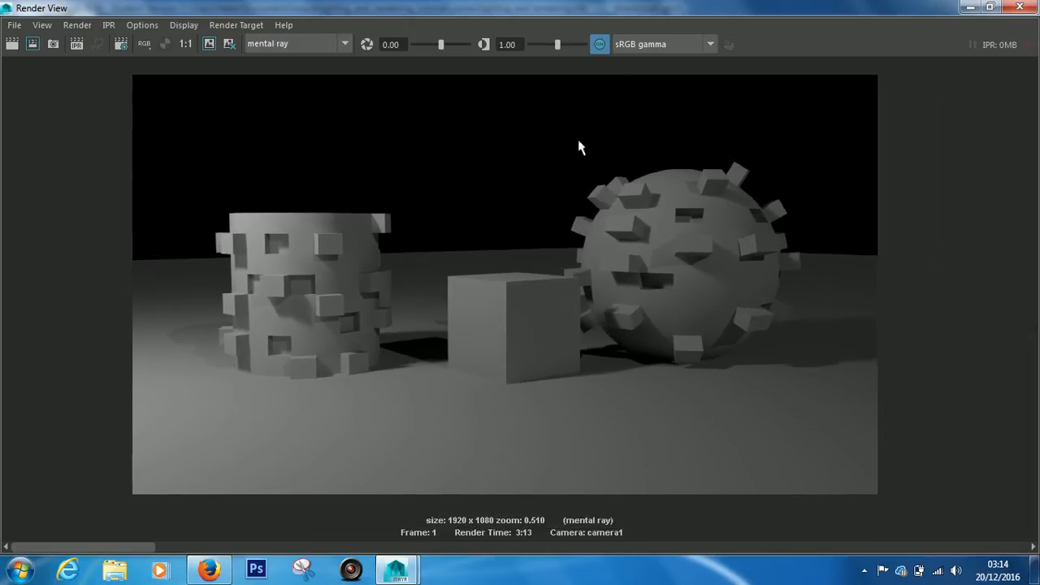
mouse_move(598, 44)
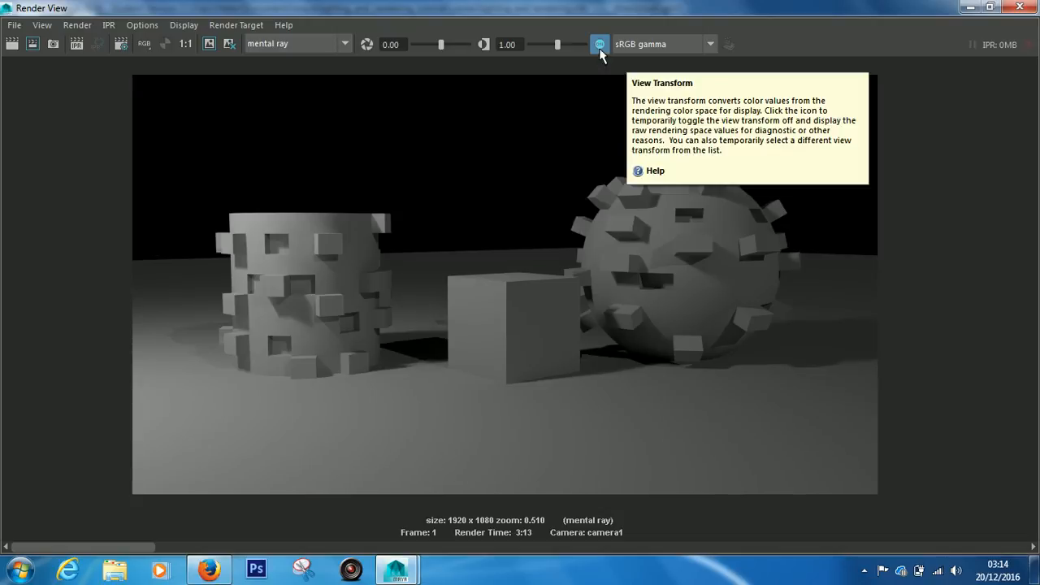
mouse_move(622, 101)
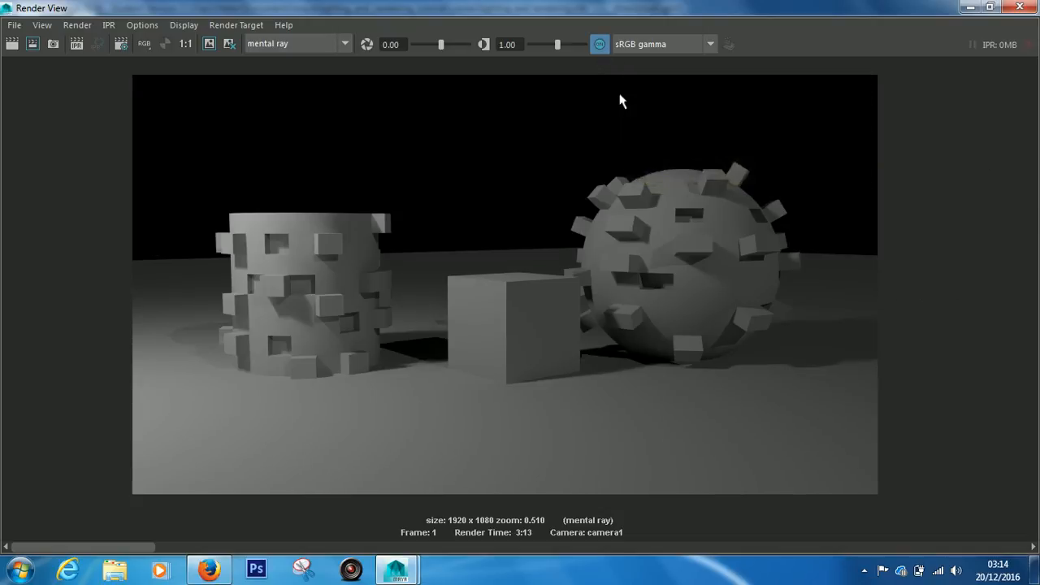
Toggle the view transform off and back to sRGB gamma display.
left_click(595, 42)
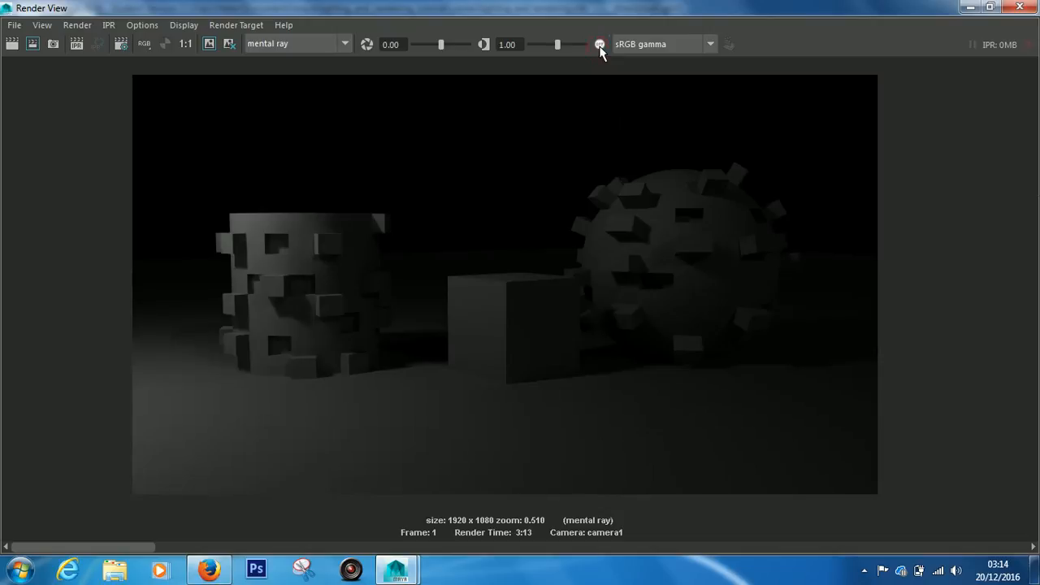
left_click(595, 44)
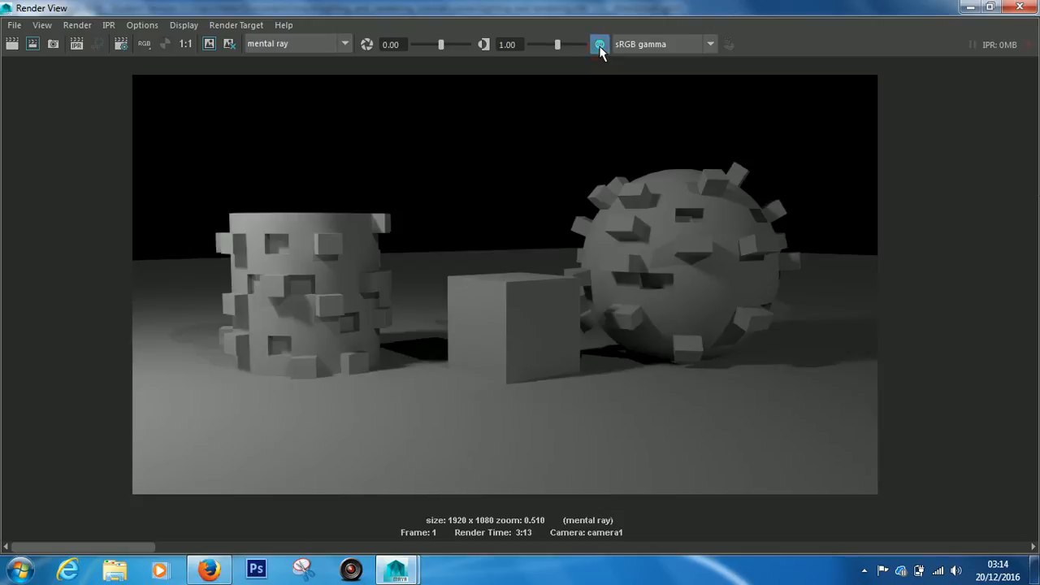
mouse_move(593, 44)
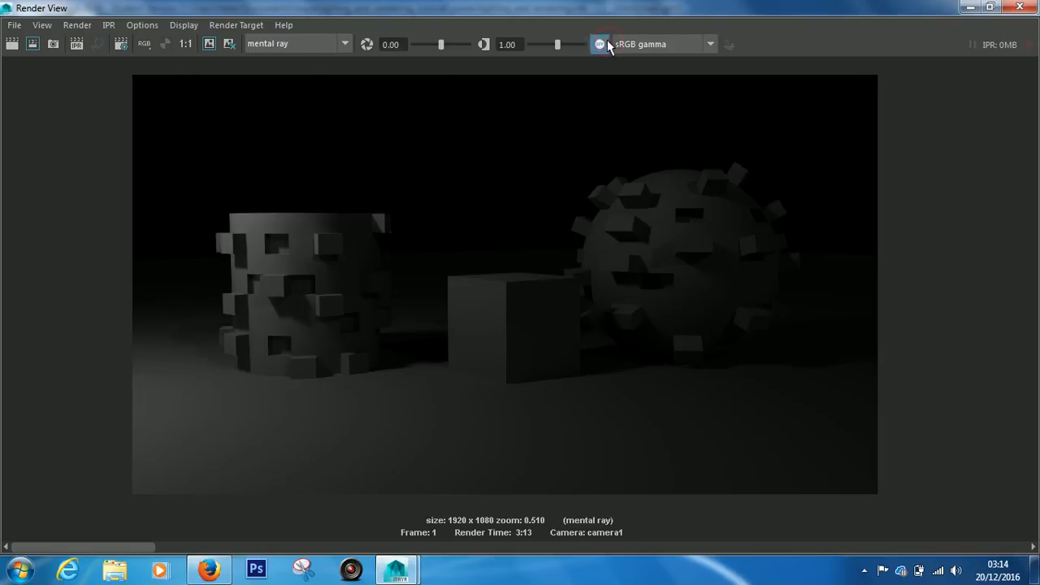
left_click(598, 44)
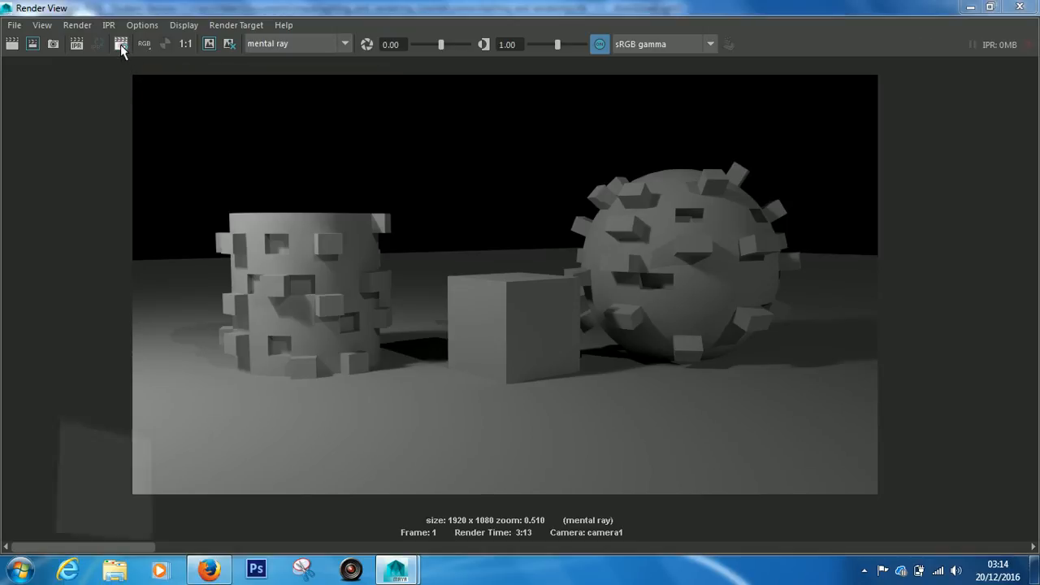
Confirm prefix final_render, TIFF and HD 1080 in Render Settings, then return to the scene.
left_click(121, 45)
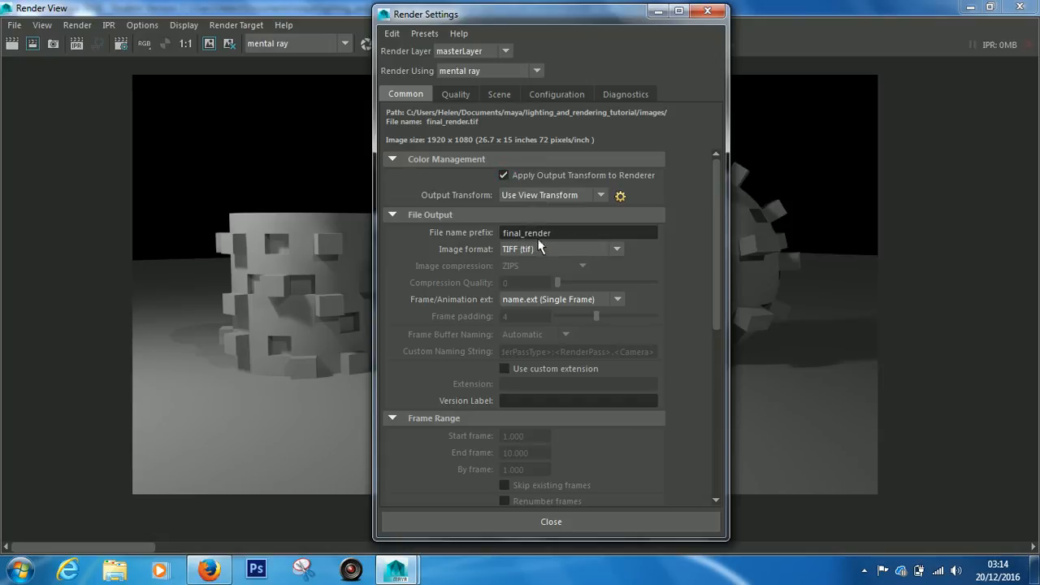
mouse_move(517, 256)
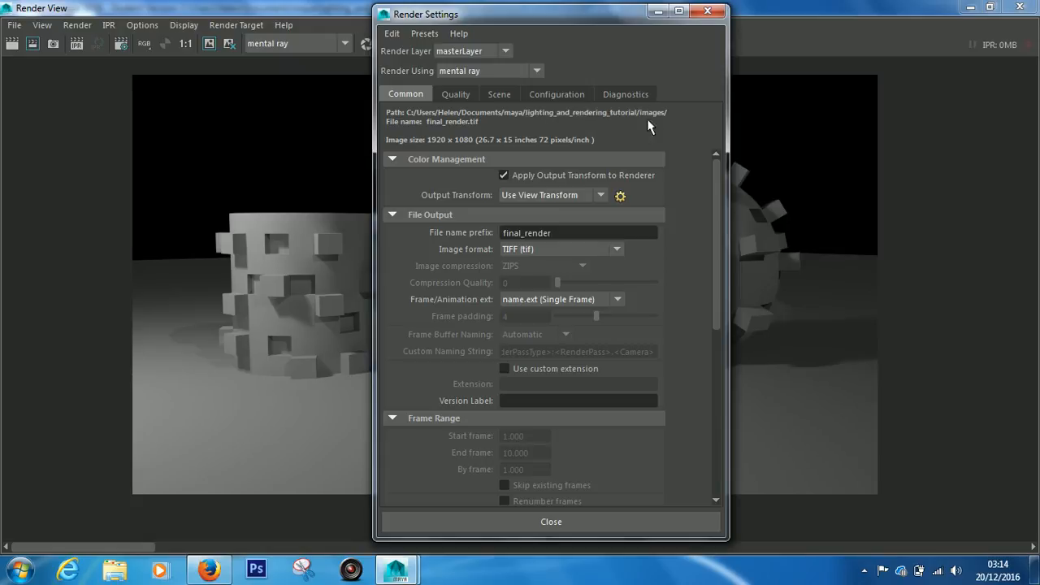
mouse_move(433, 139)
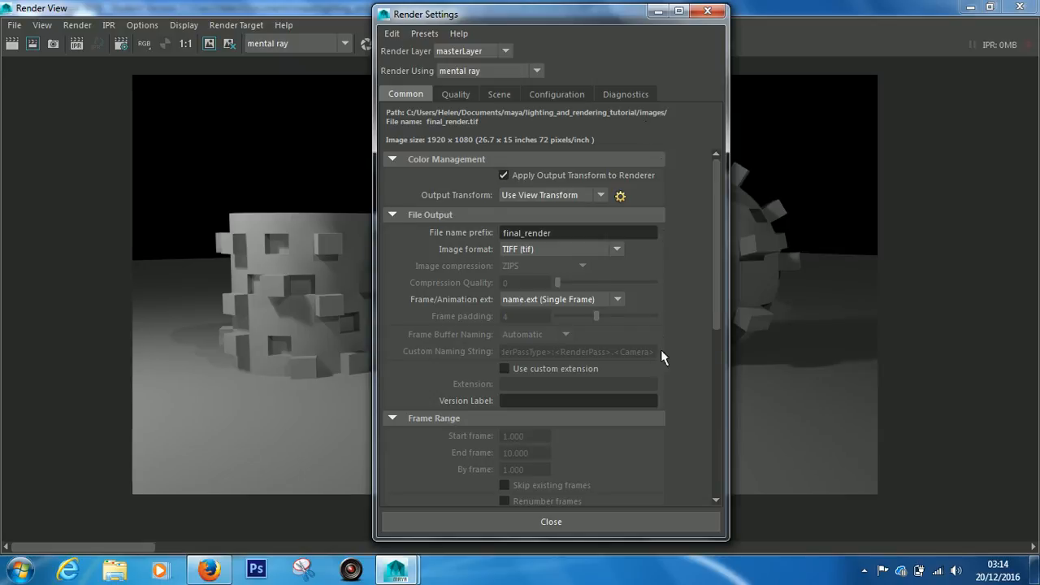
scroll("down", 3)
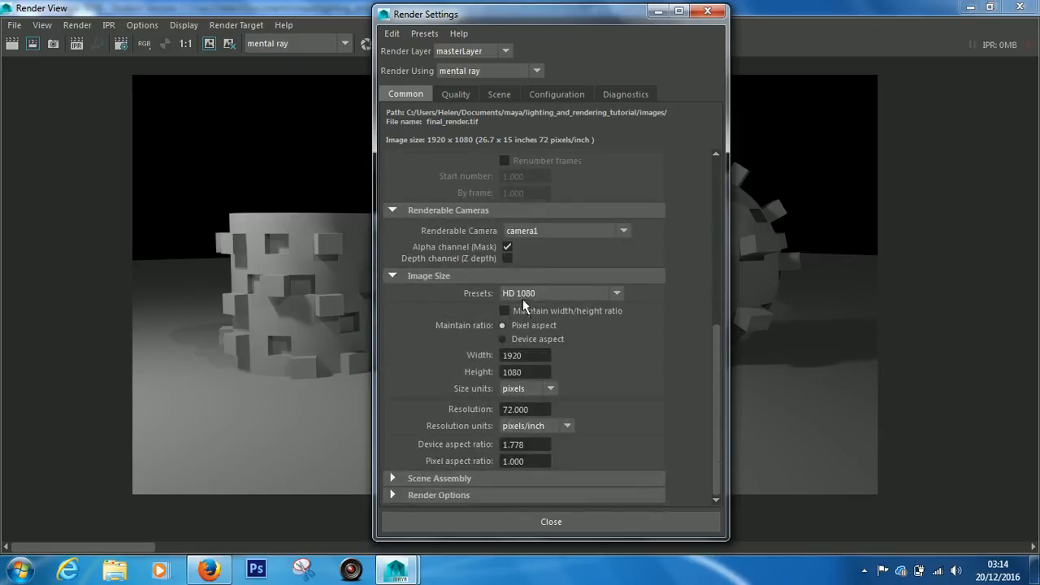
mouse_move(533, 305)
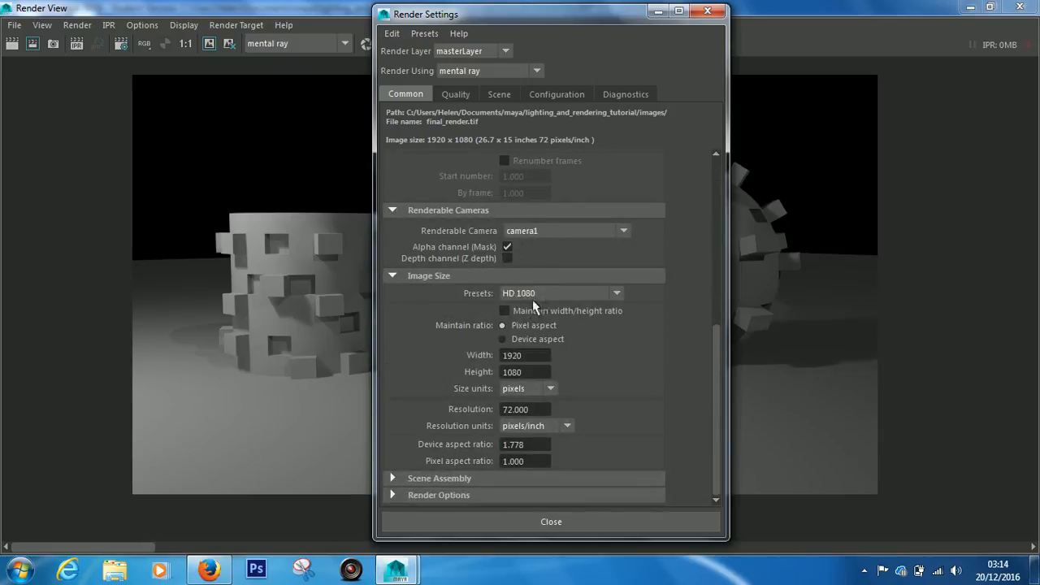
left_click(551, 522)
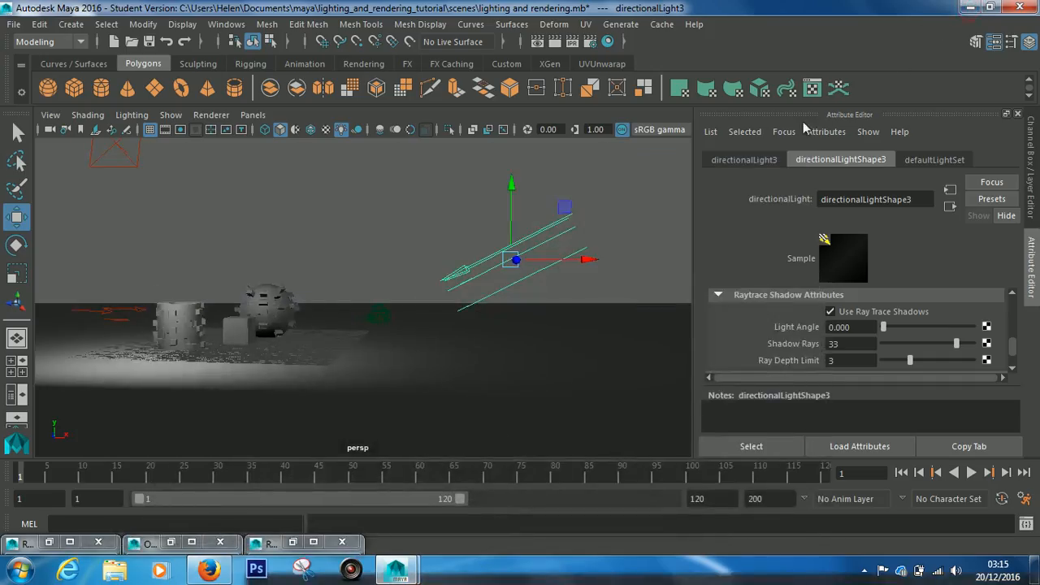
mouse_move(62, 52)
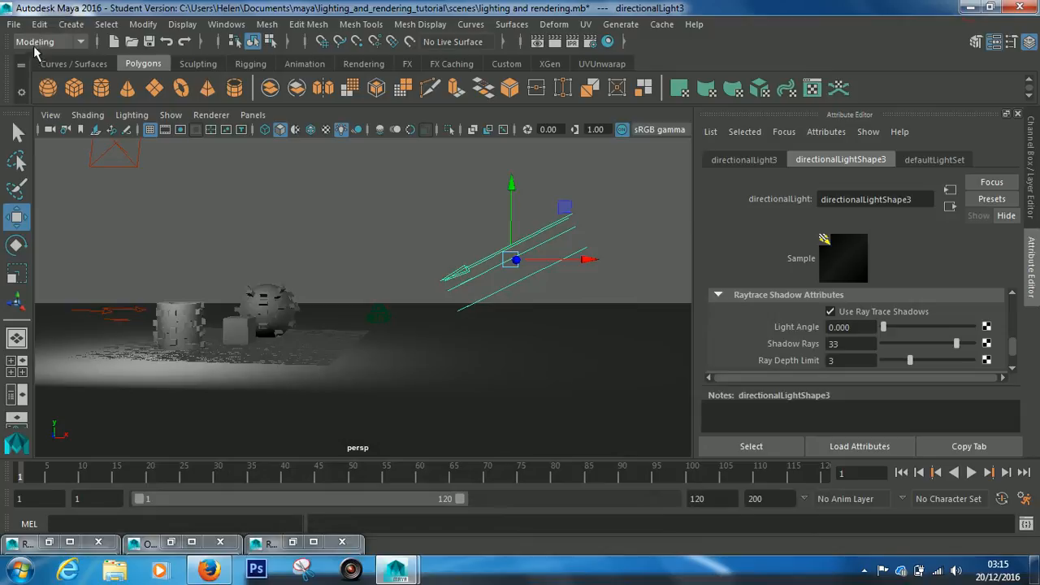
Launch a batch render from the Rendering menu set, accepting the student-version save warning.
left_click(45, 42)
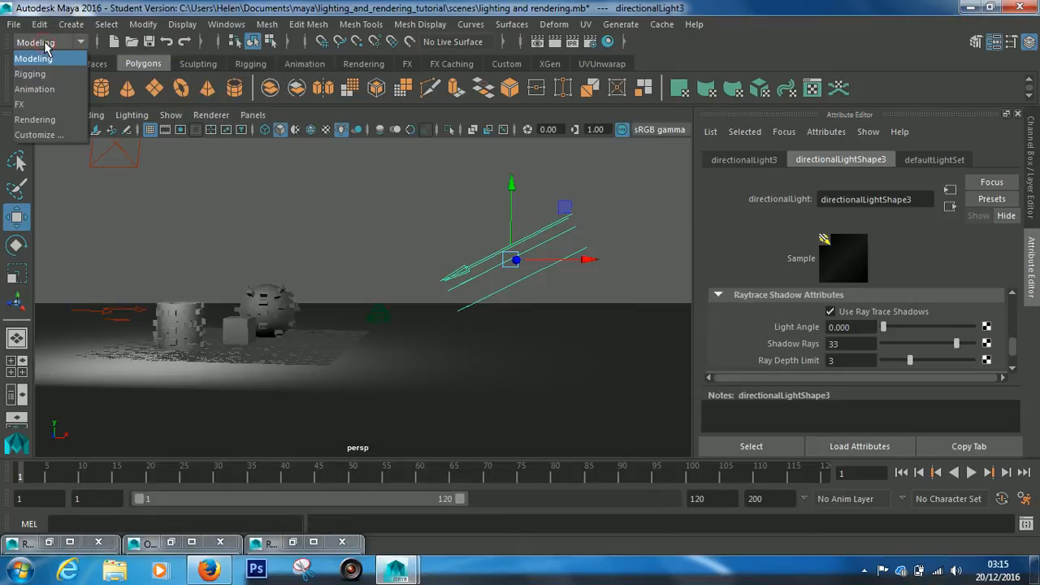
mouse_move(36, 121)
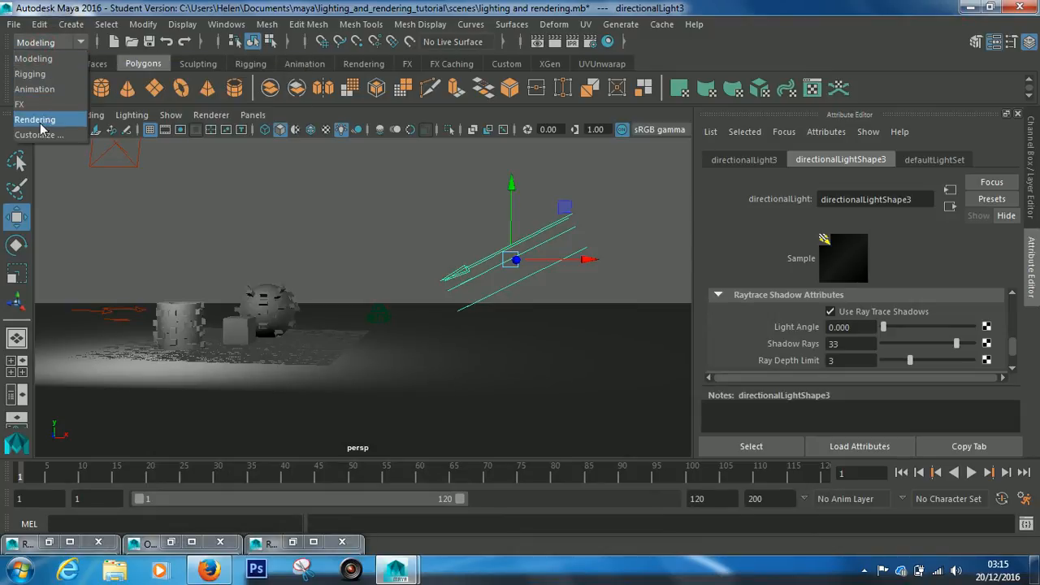
left_click(34, 118)
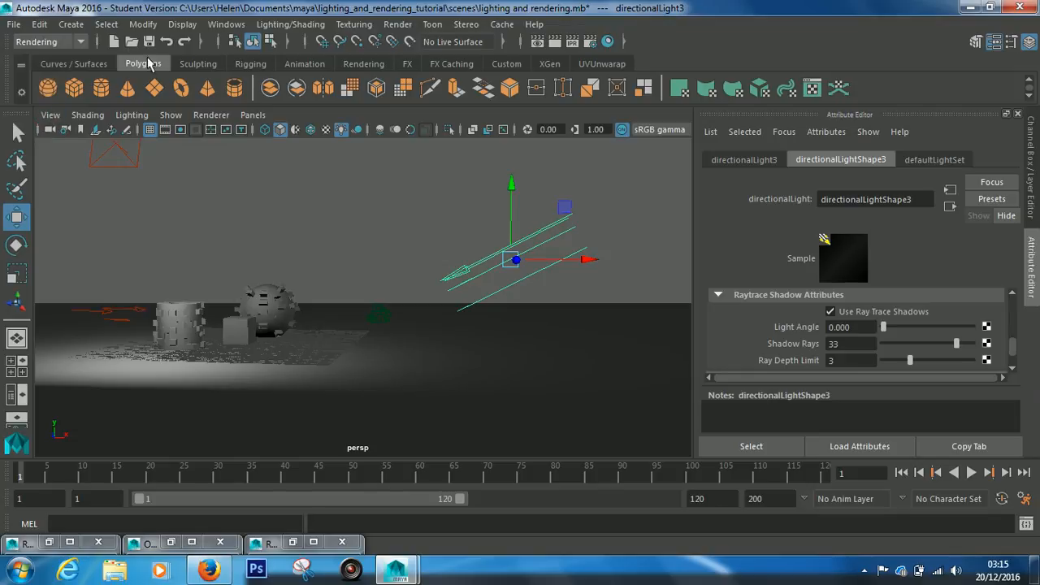
left_click(396, 24)
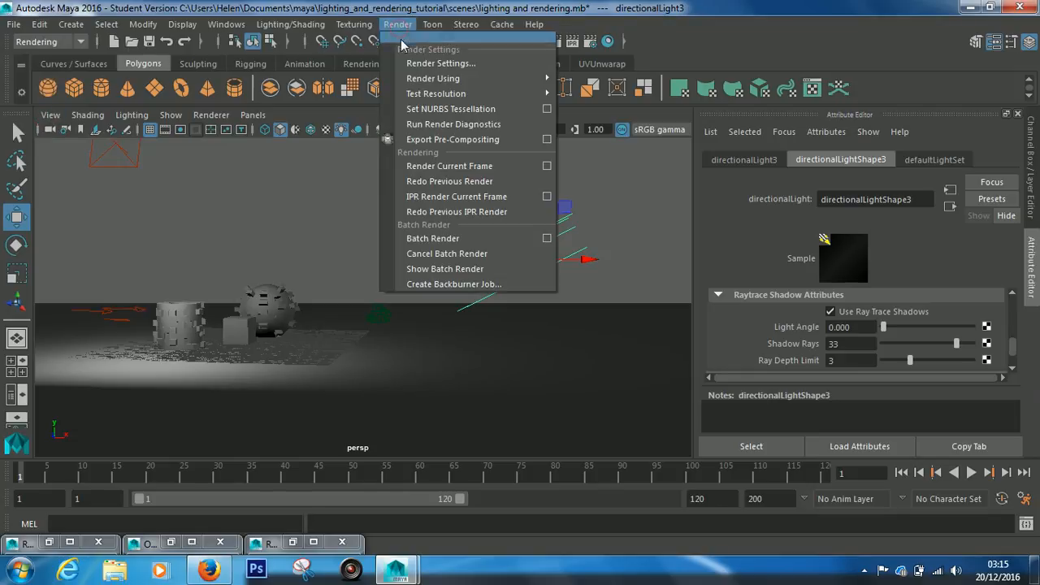
mouse_move(438, 237)
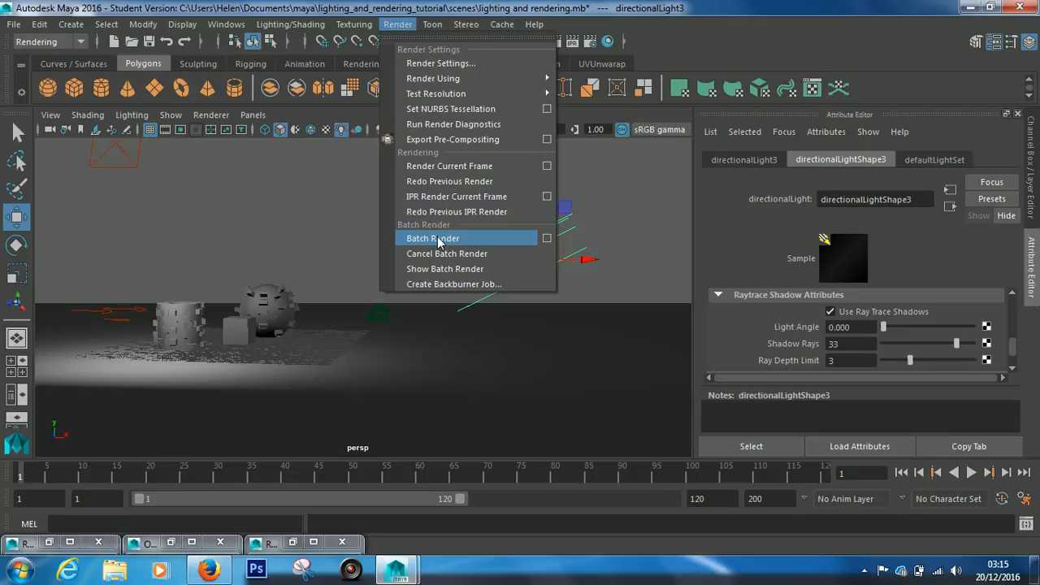
left_click(430, 237)
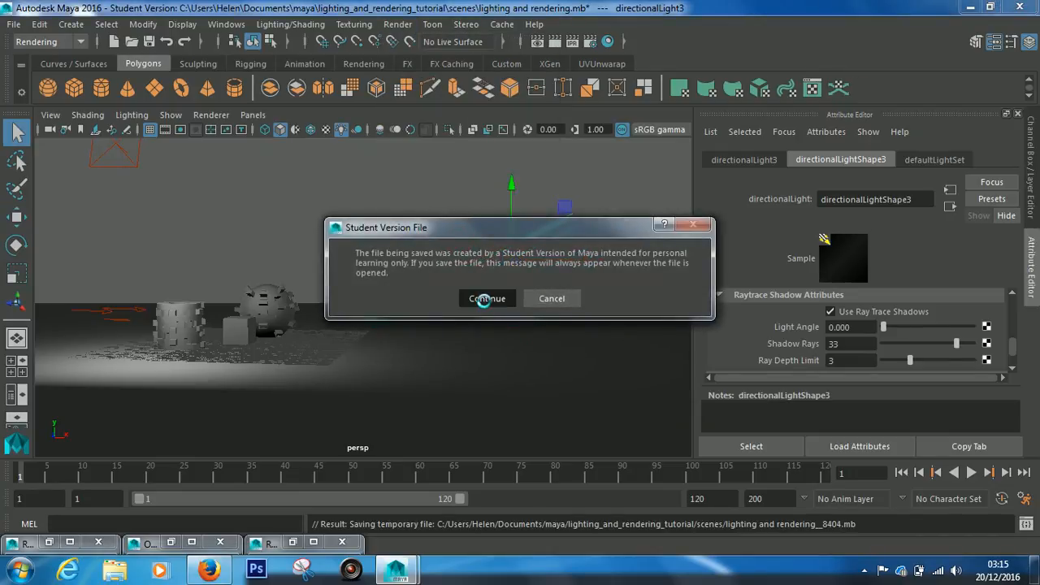
left_click(487, 299)
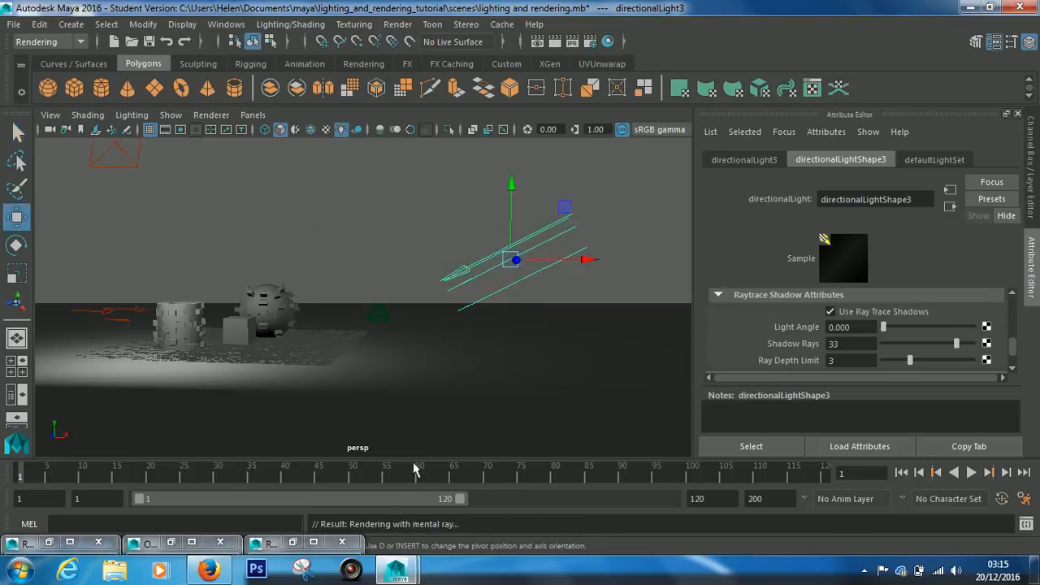
mouse_move(408, 536)
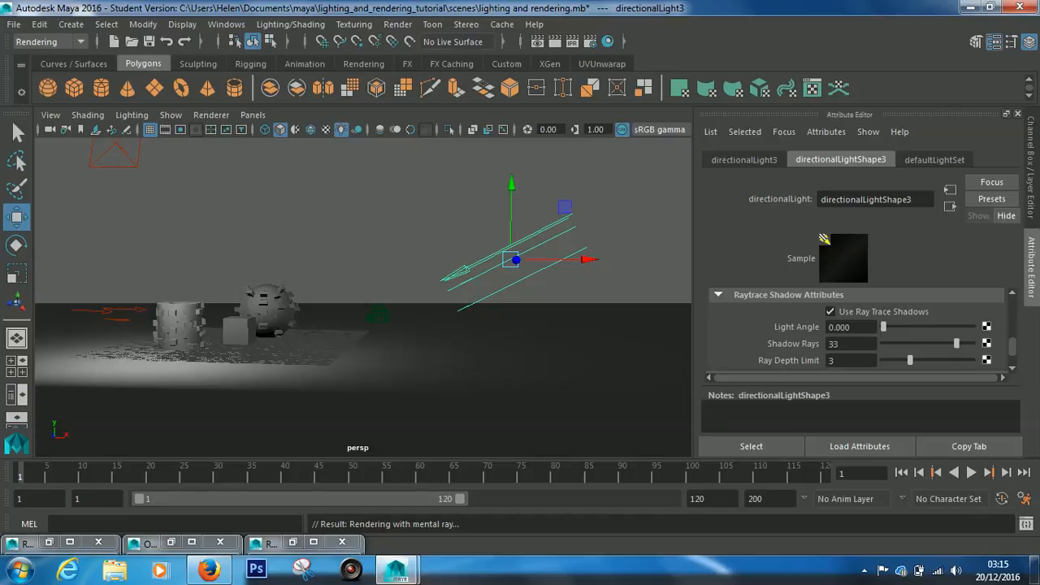
mouse_move(926, 539)
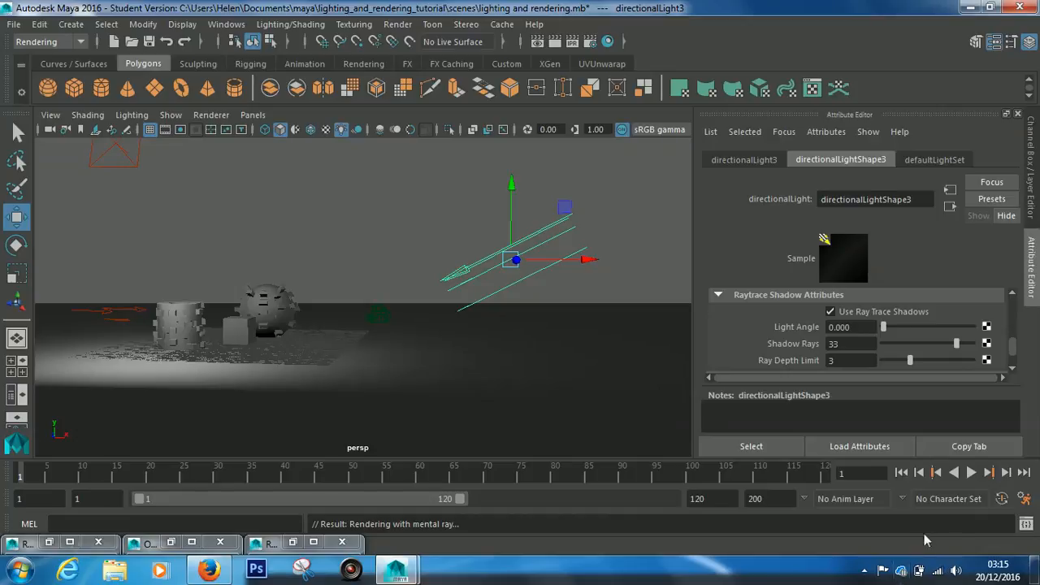
Wait for the batch render to finish writing final_render.tif.
left_click(889, 571)
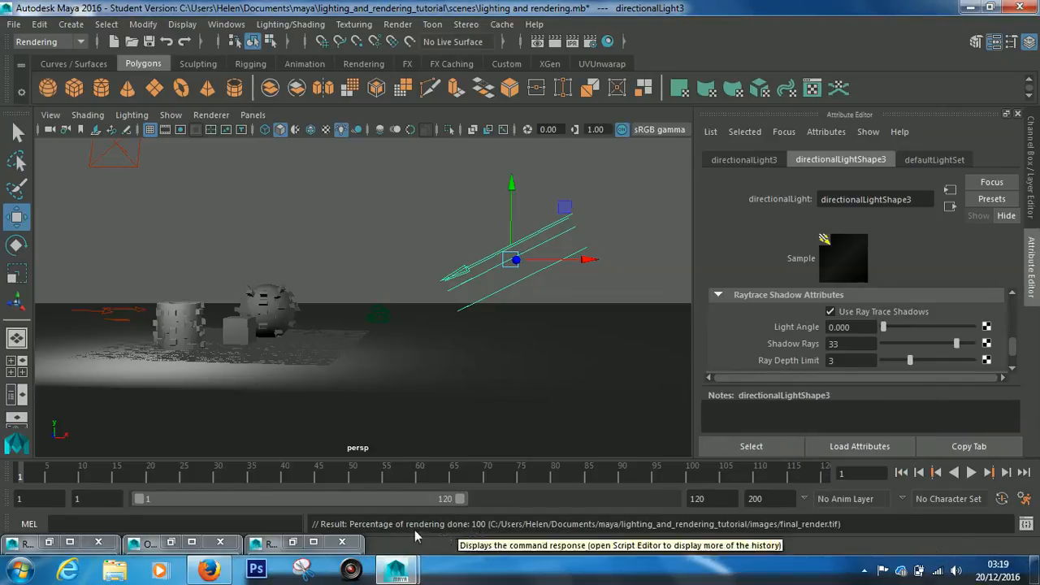
mouse_move(478, 533)
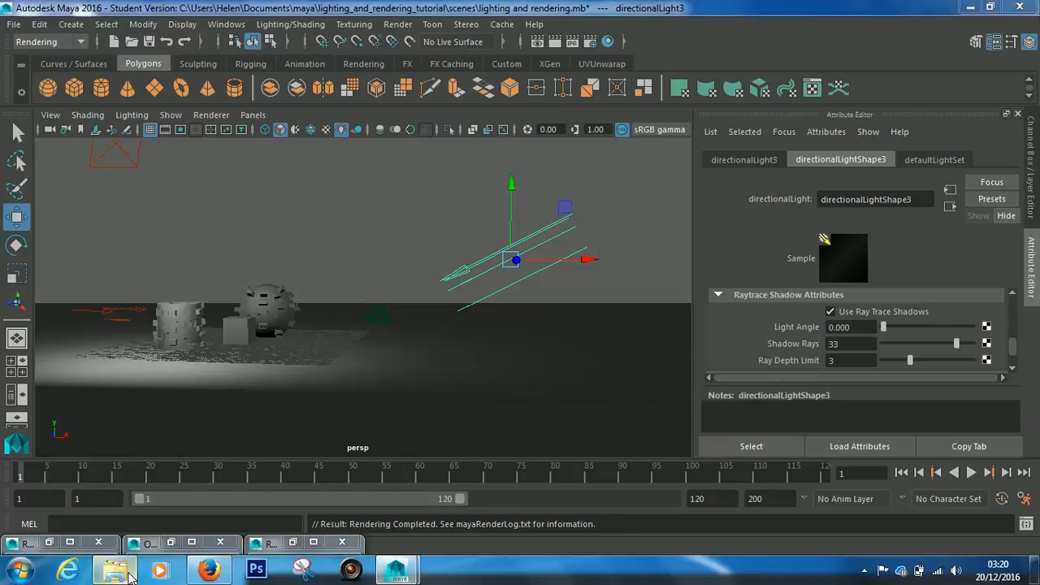
Browse in Explorer to maya > lighting_and_rendering_tutorial > images.
left_click(113, 566)
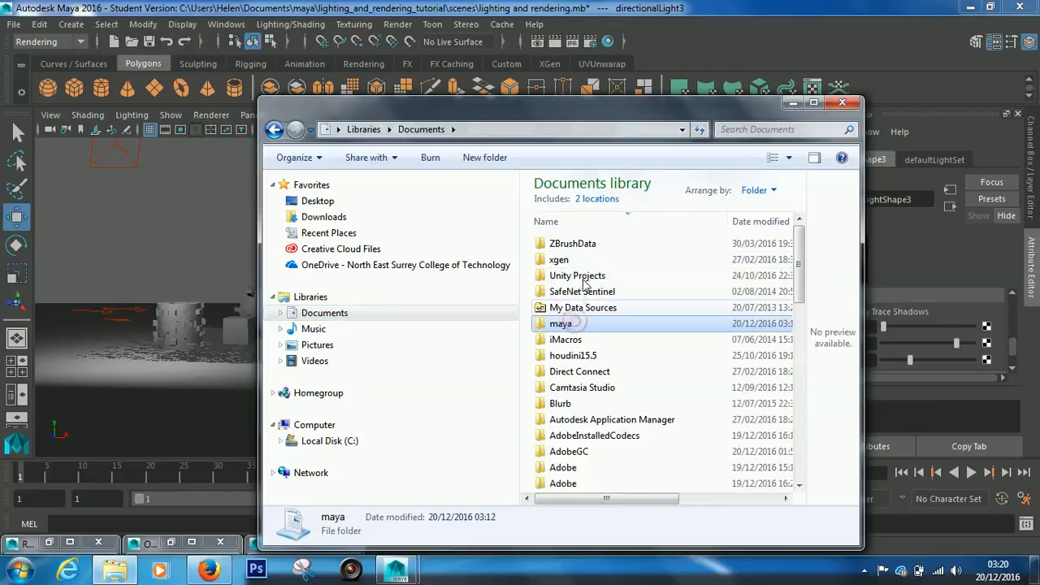
double_click(560, 323)
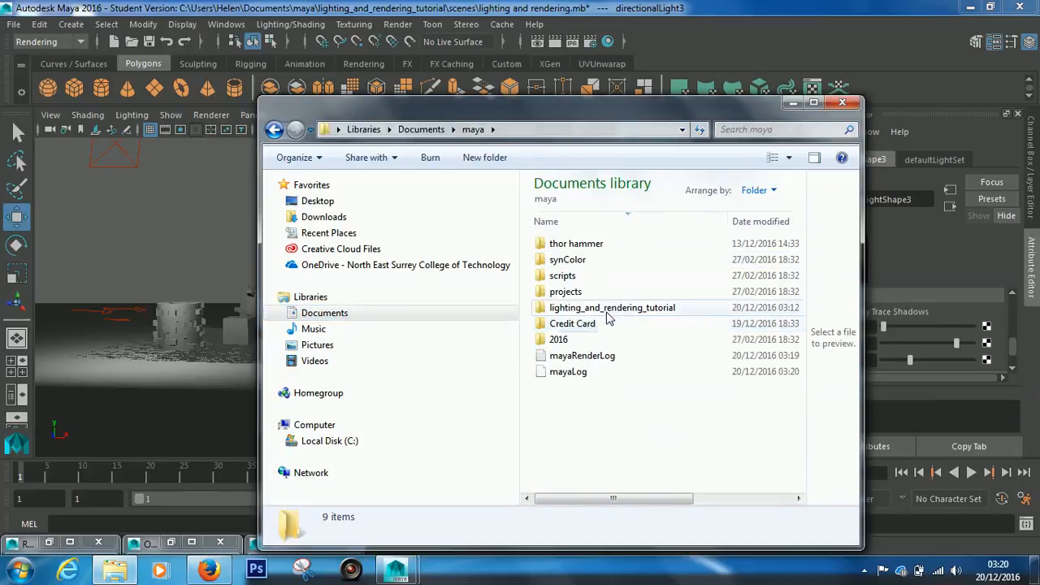
double_click(611, 307)
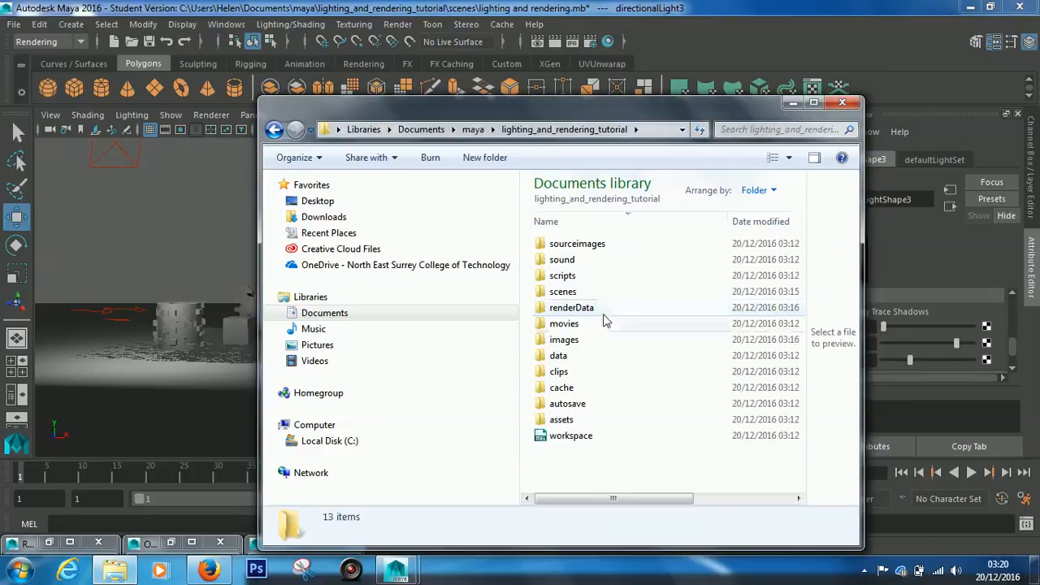
double_click(562, 339)
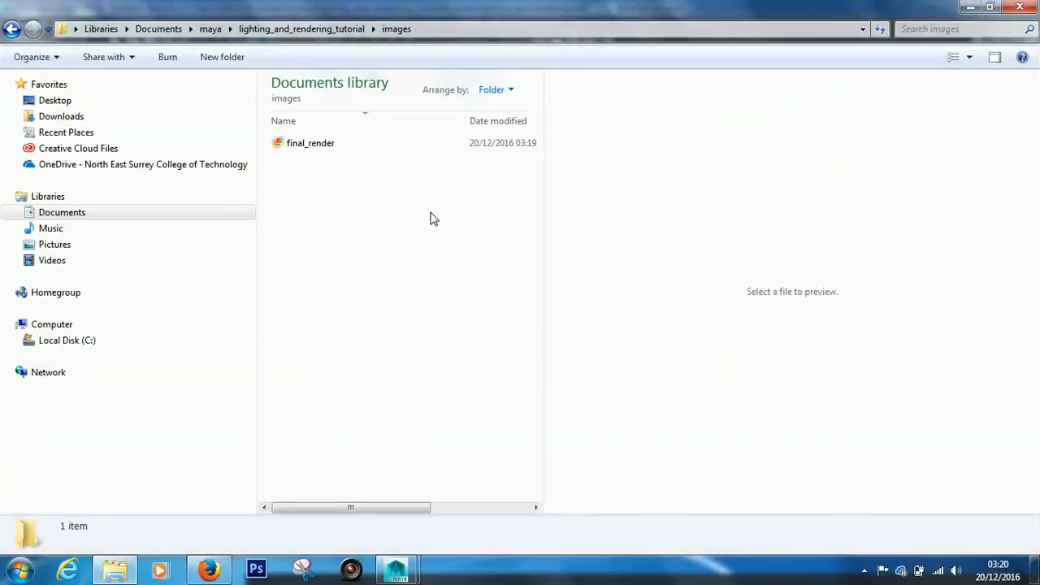
Preview final_render as a 1920 × 1080 TIFF.
left_click(309, 143)
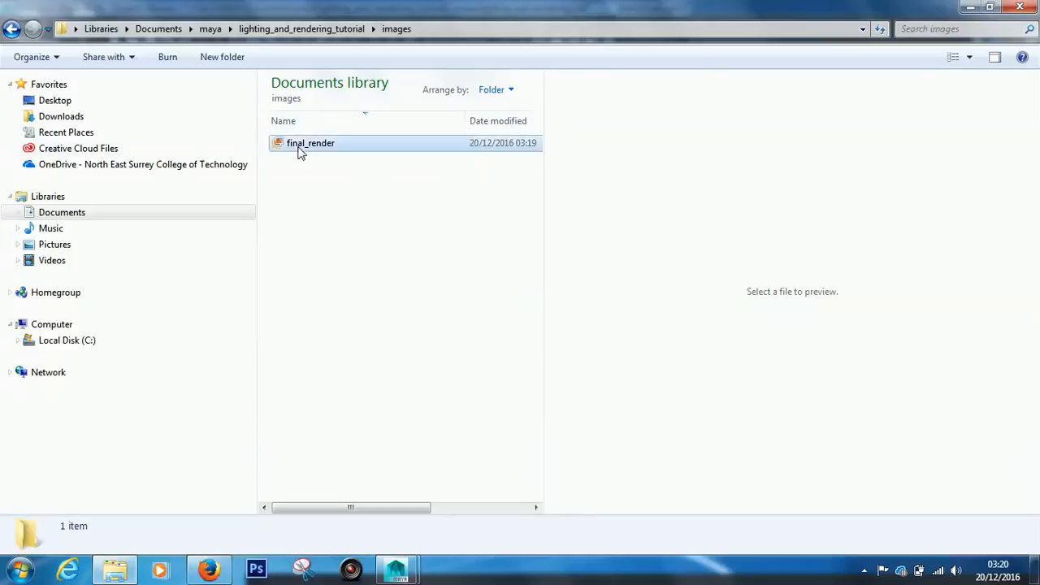
left_click(311, 143)
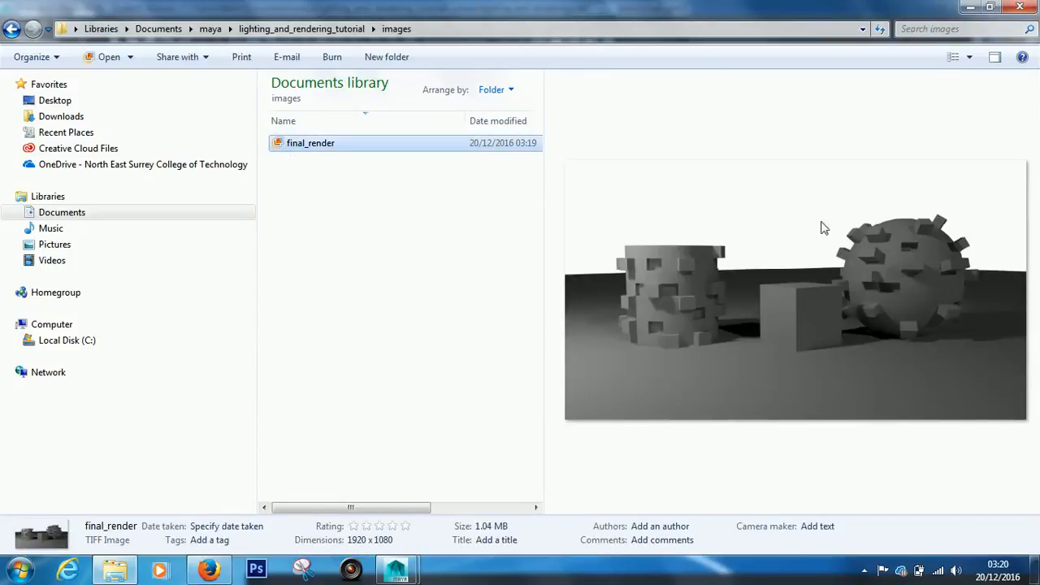
mouse_move(786, 217)
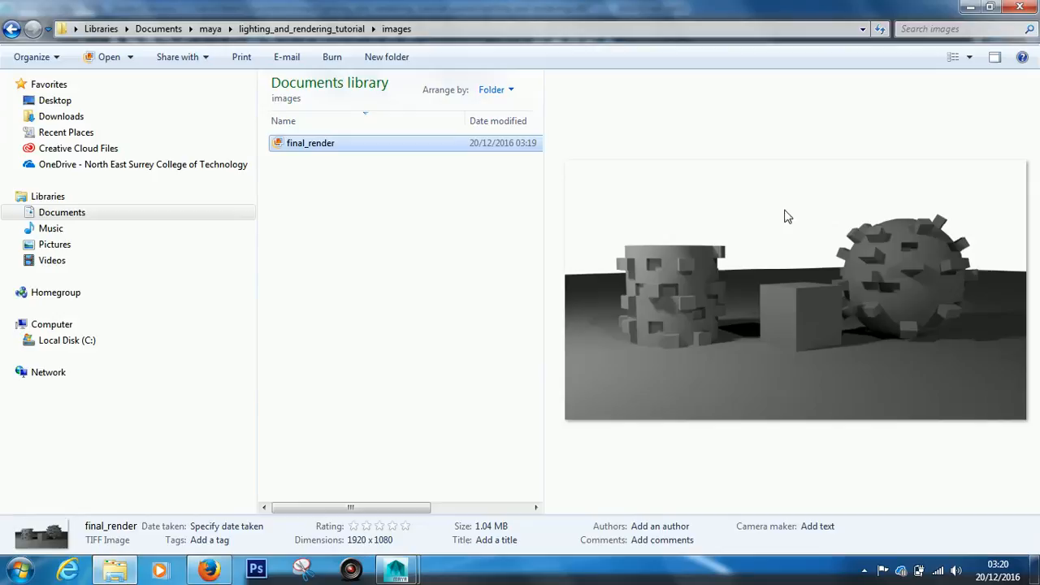
mouse_move(841, 241)
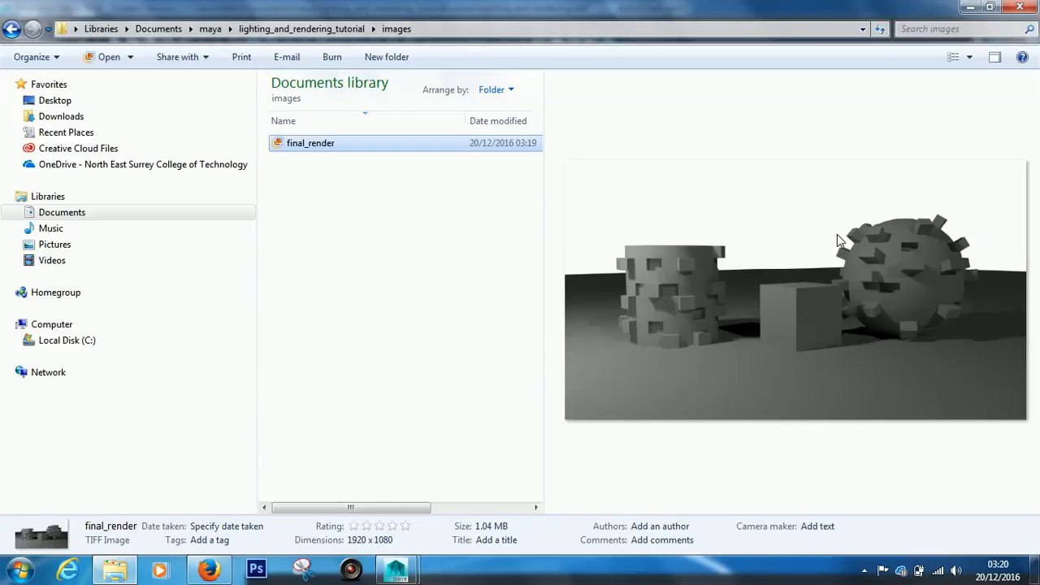
mouse_move(711, 361)
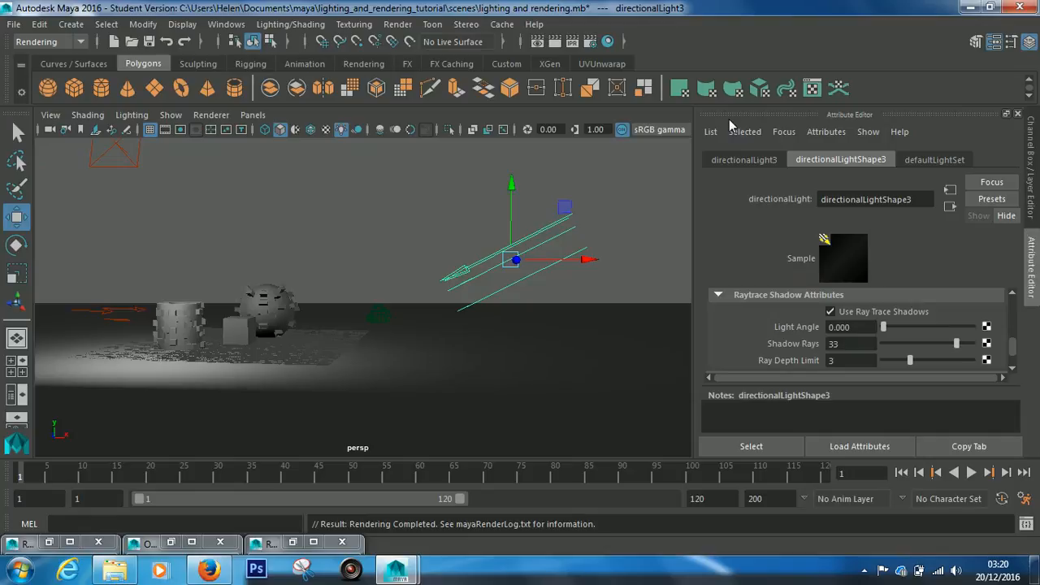
mouse_move(164, 507)
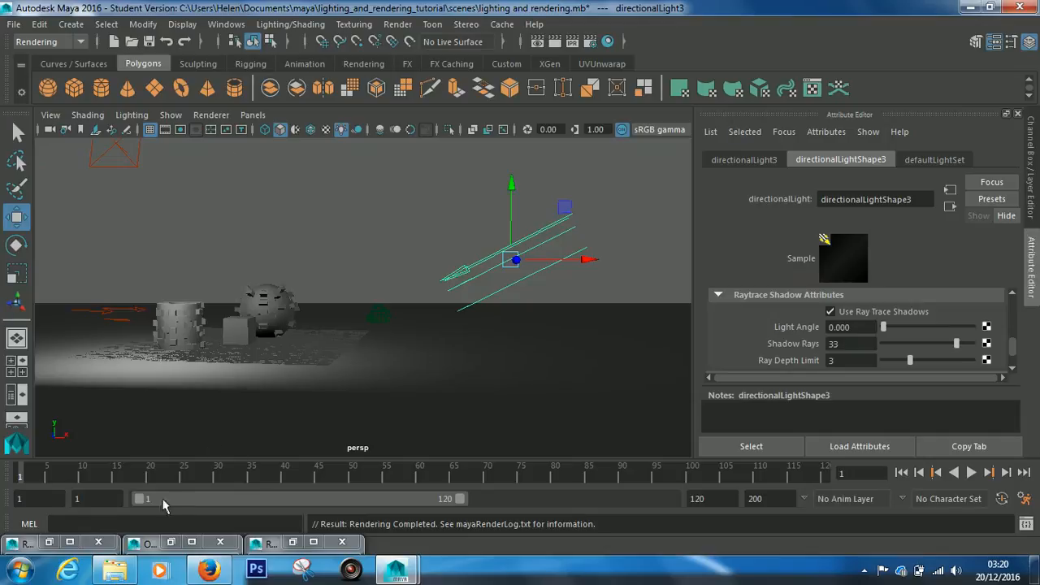
mouse_move(436, 474)
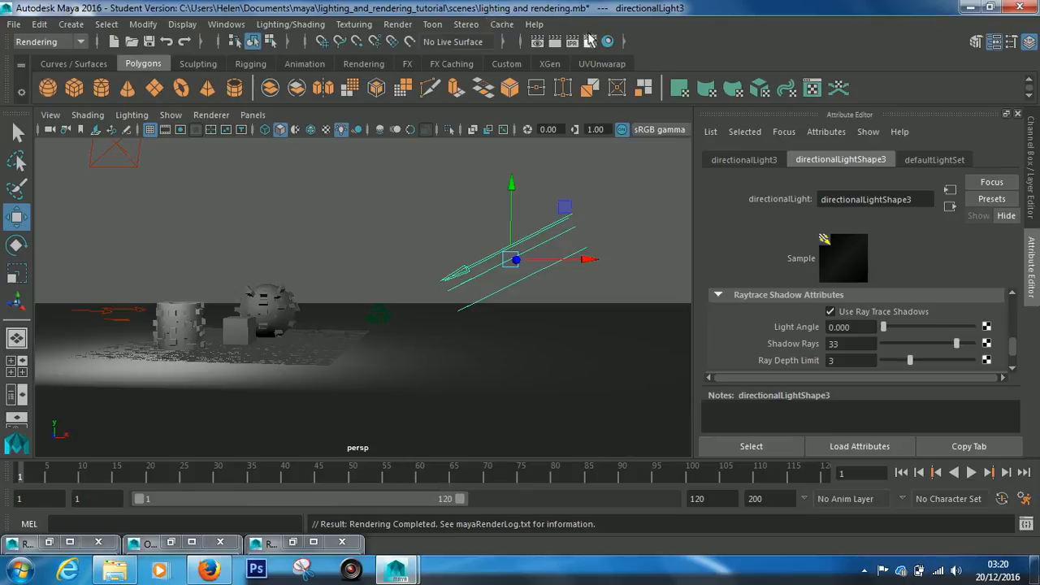
Bring up Render Settings again over the Maya scene.
left_click(605, 40)
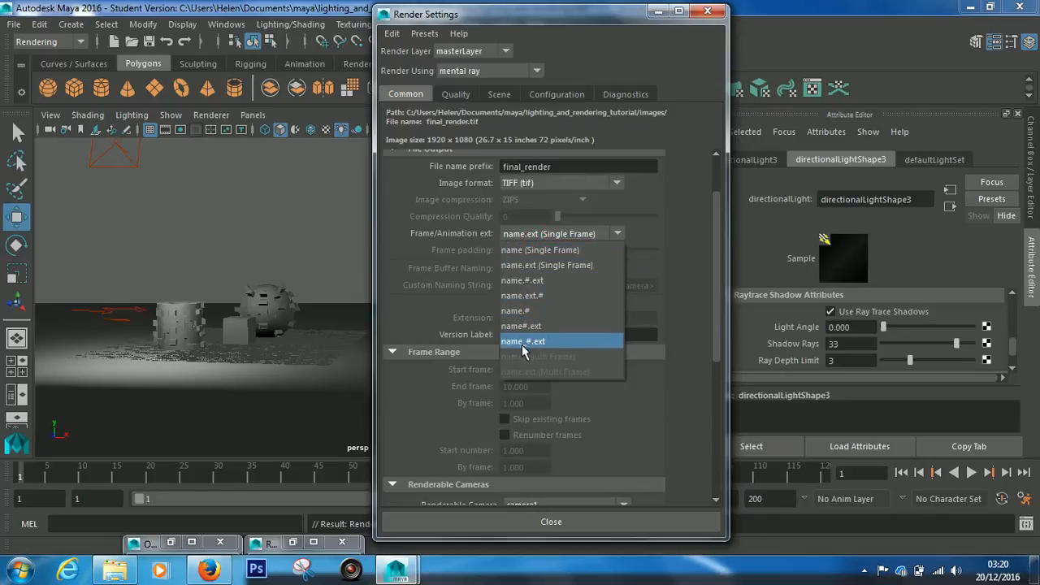
mouse_move(533, 348)
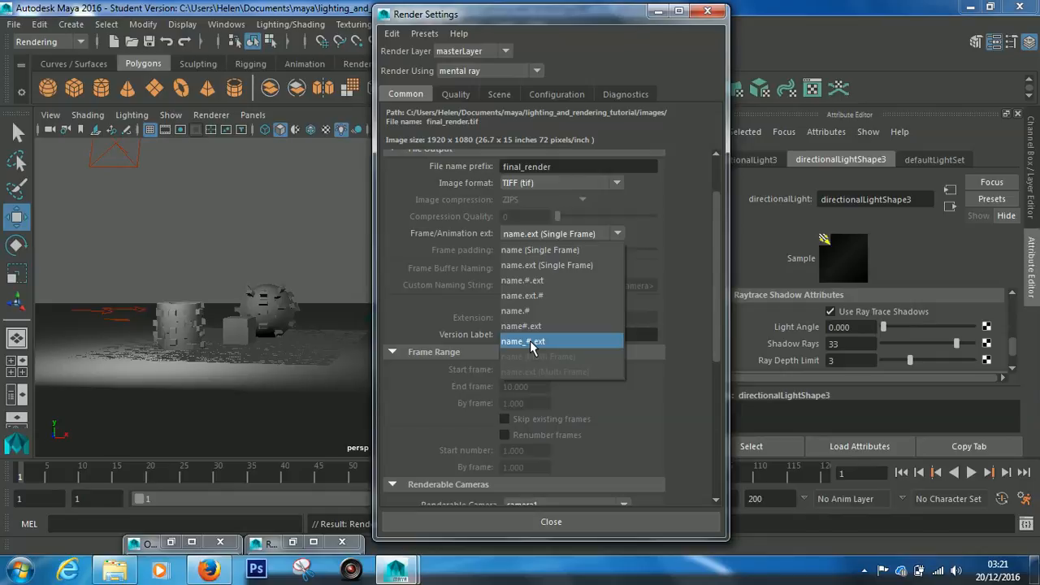
Set frame naming to name.#.ext with end frame 60.
left_click(523, 341)
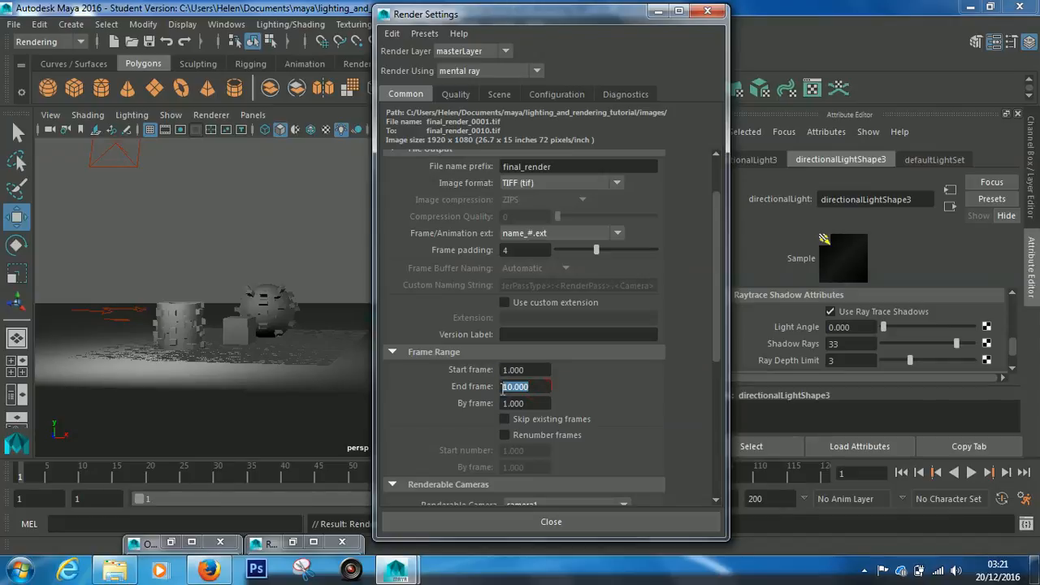
type("60")
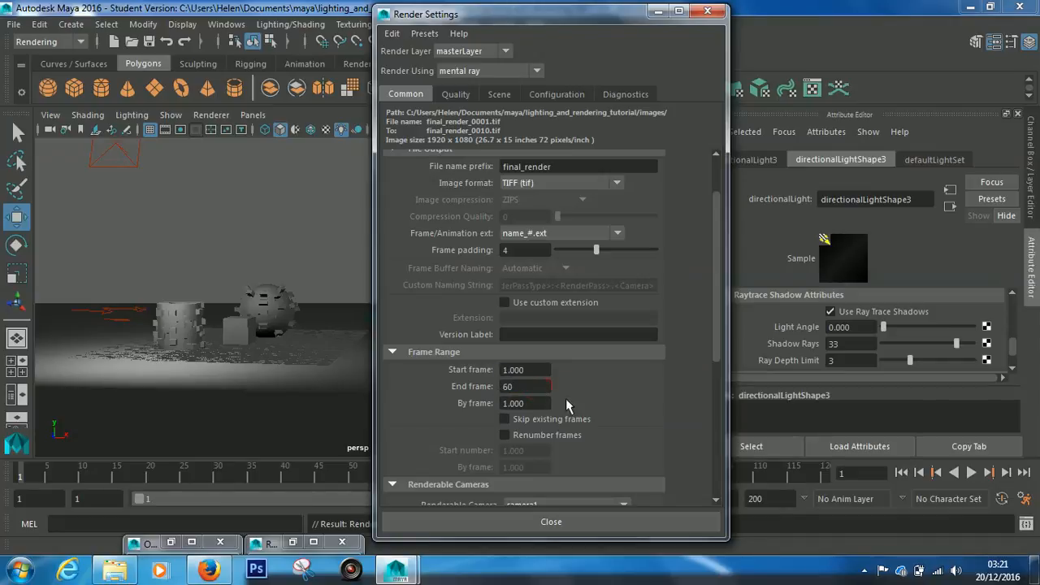